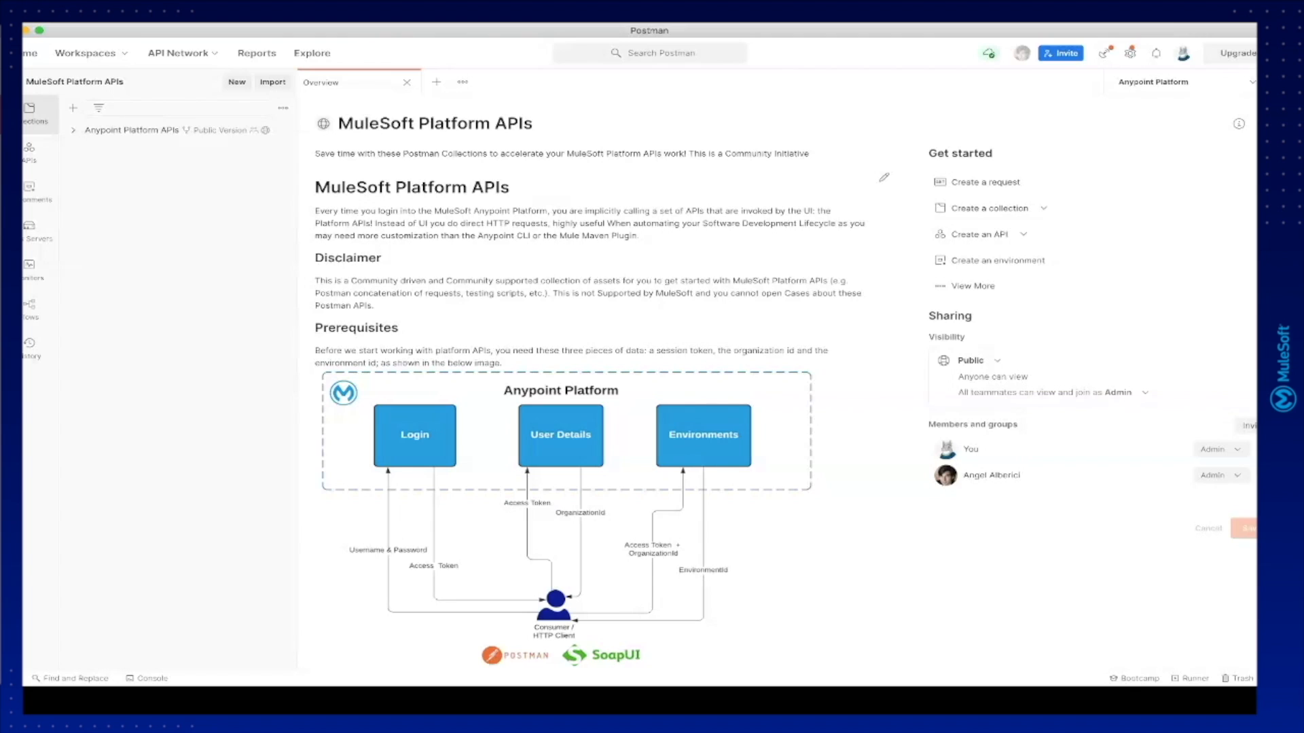
- Review the Anypoint Platform environment's organization, user, role group and environment ID variables via quick-look
scroll("down", 3)
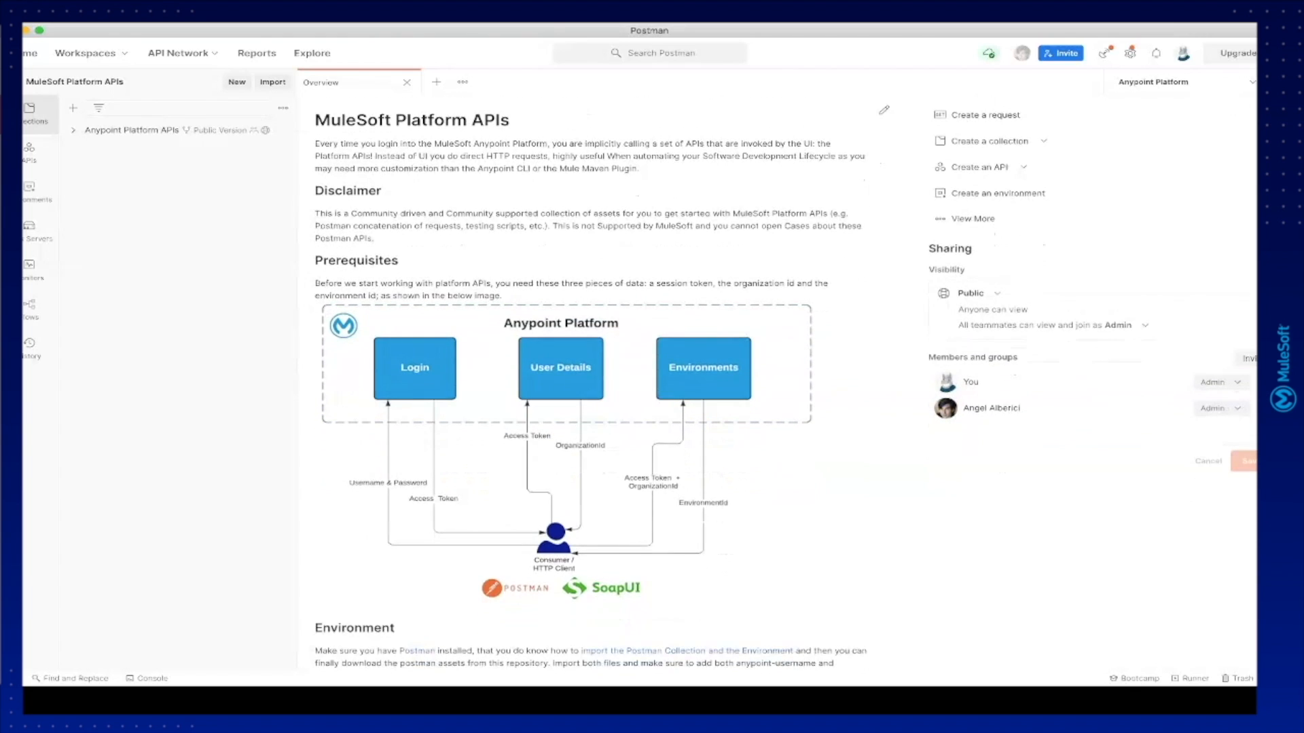
scroll("down", 3)
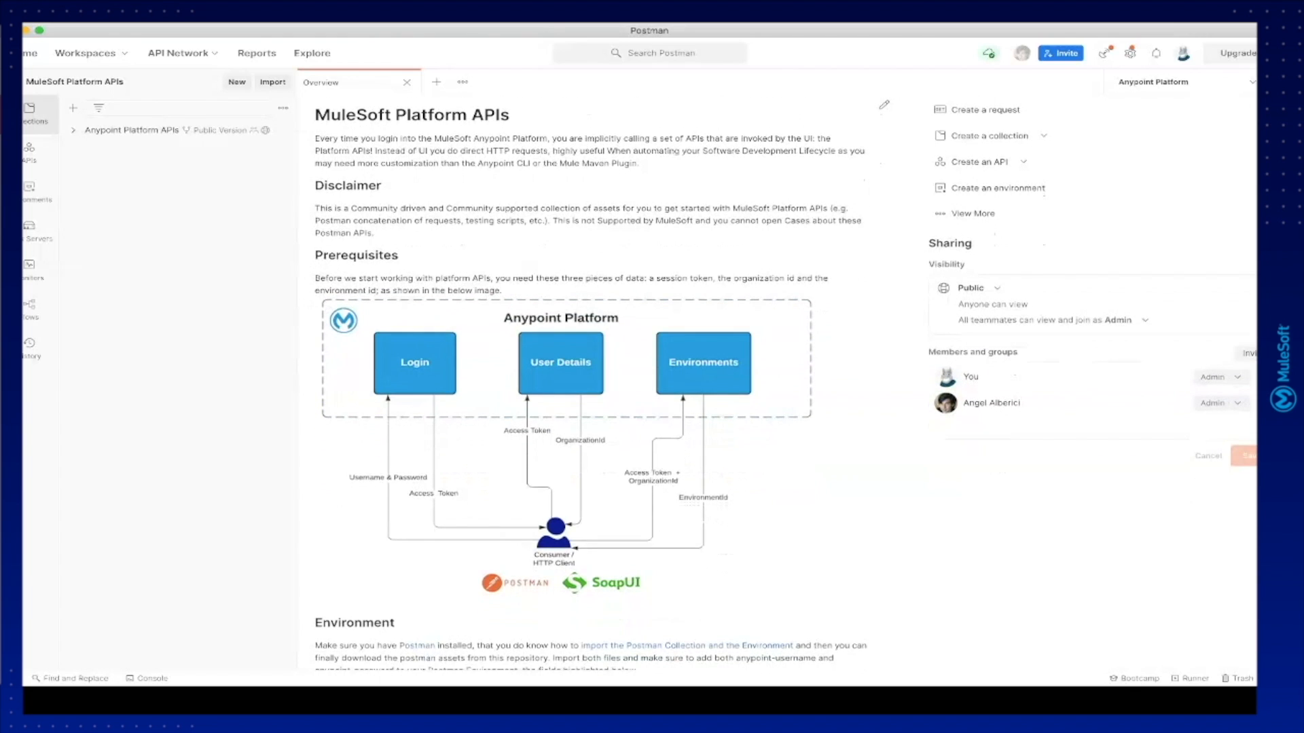
scroll("down", 3)
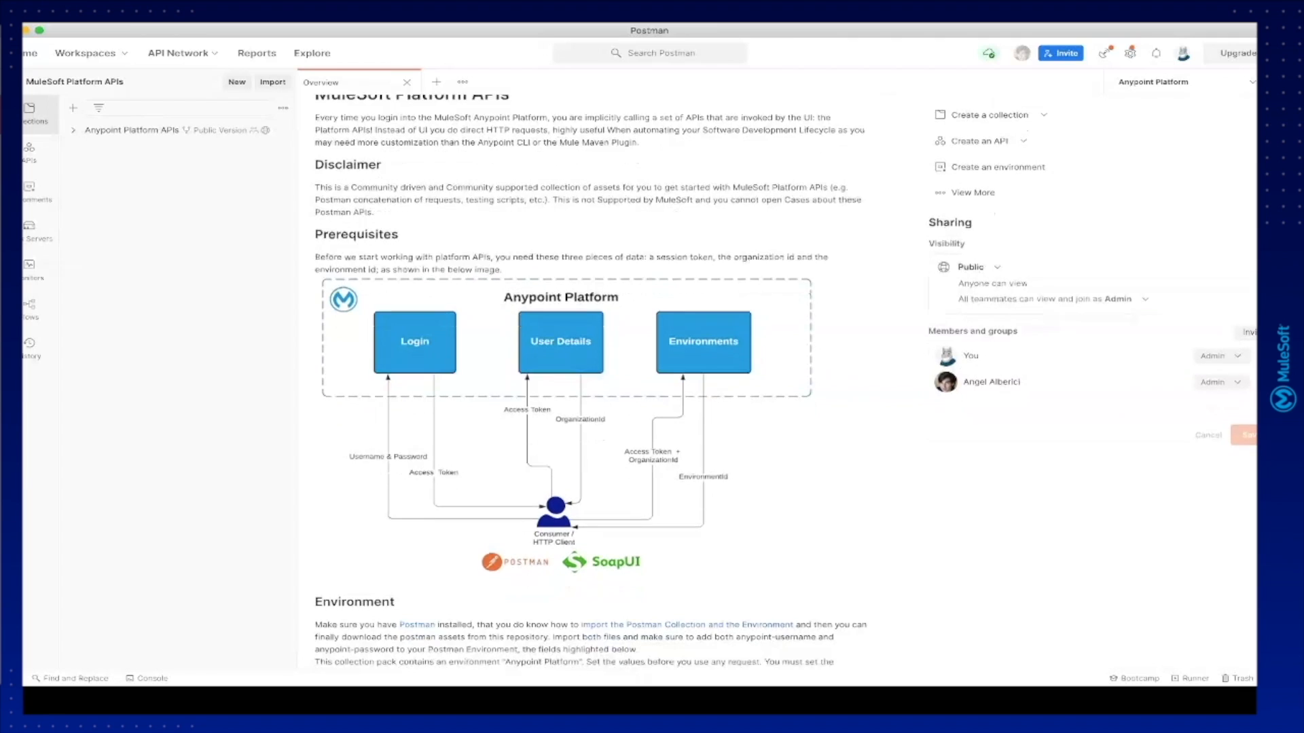
scroll("down", 3)
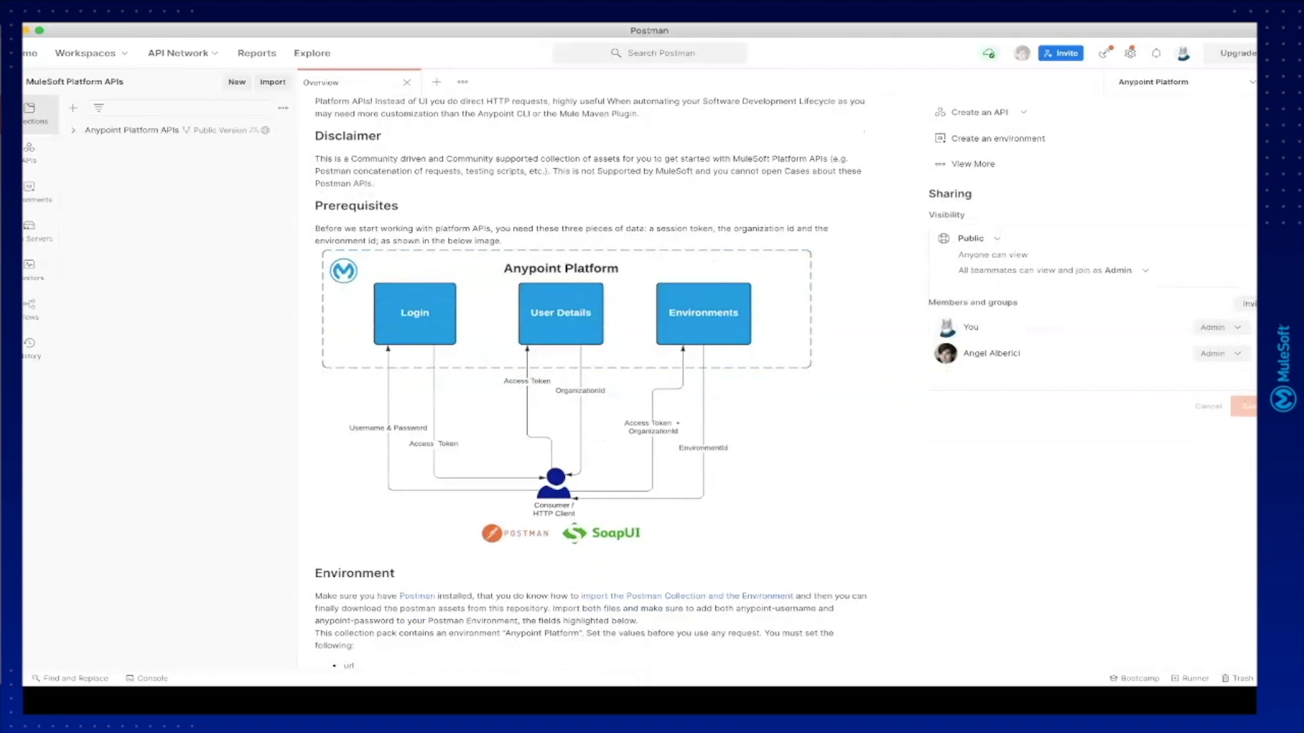
scroll("down", 3)
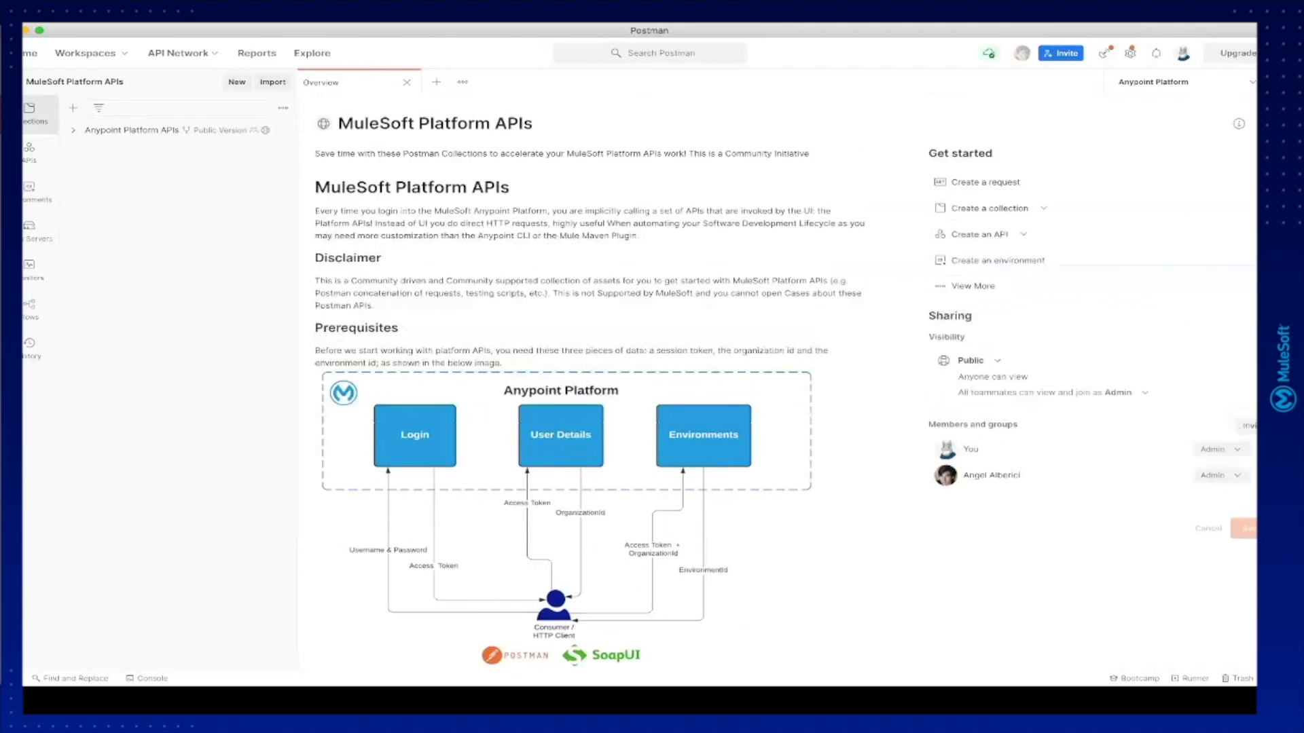
left_click(1154, 81)
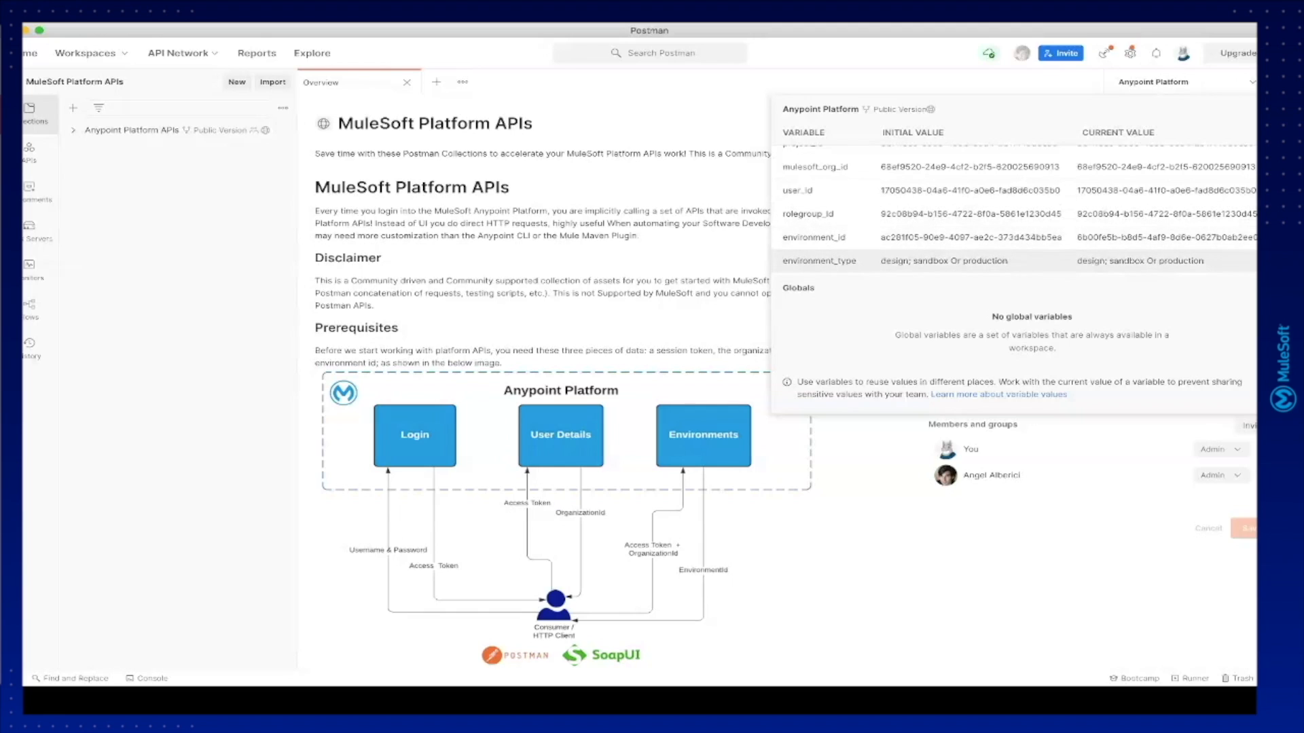
scroll("down", 3)
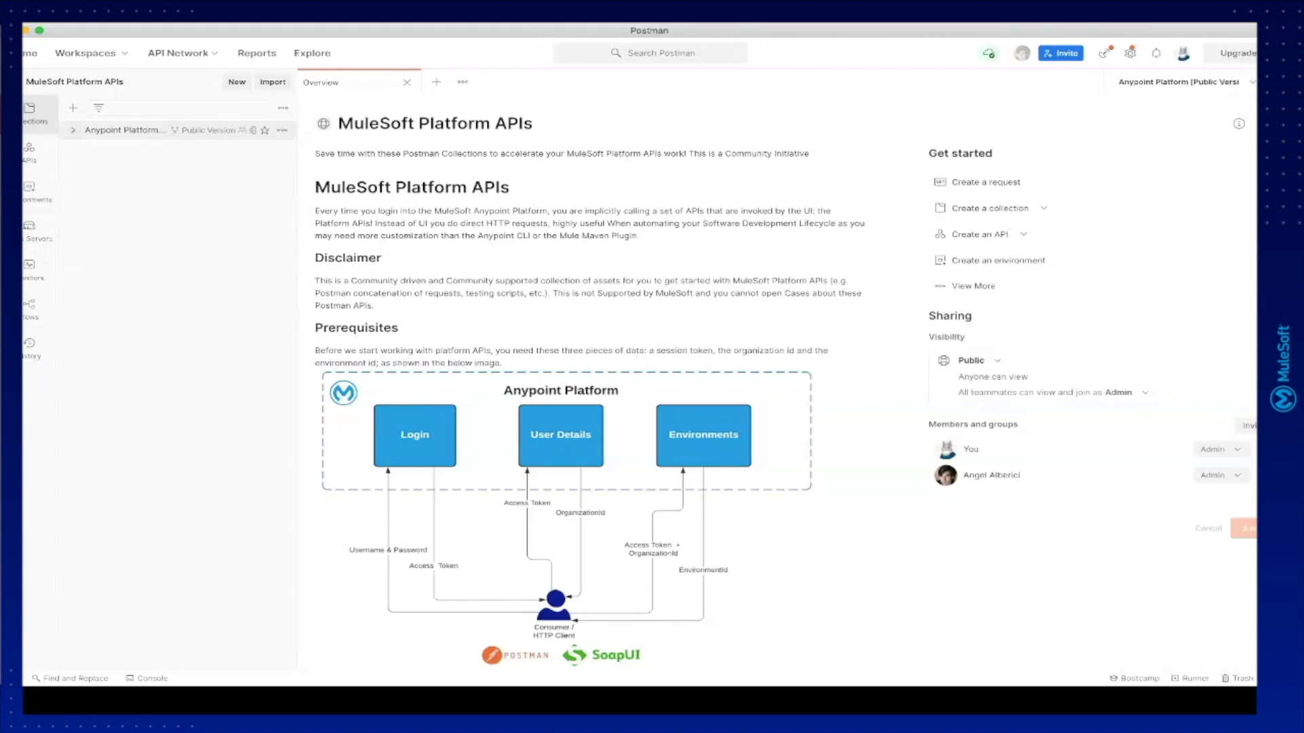
- Expand Anypoint Platform APIs > Authentication and bring up the Login to Anypoint Platform request
left_click(74, 130)
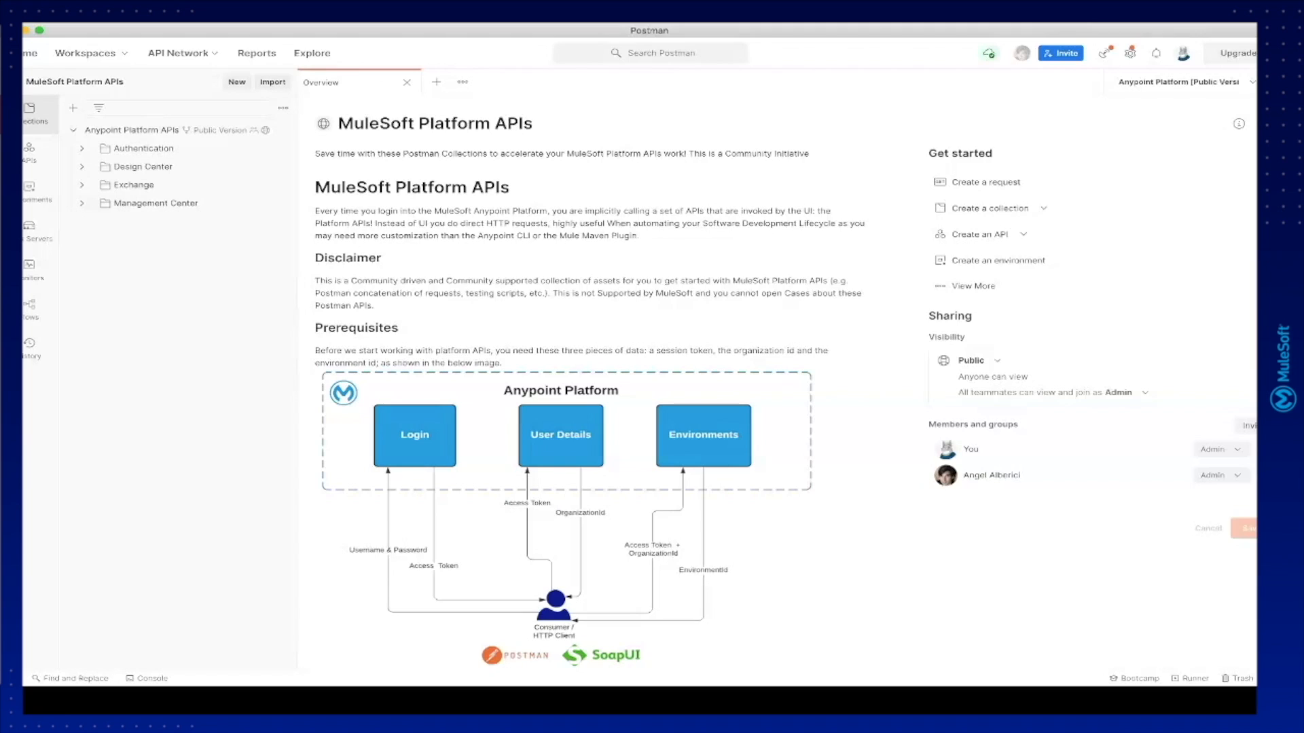
mouse_move(143, 148)
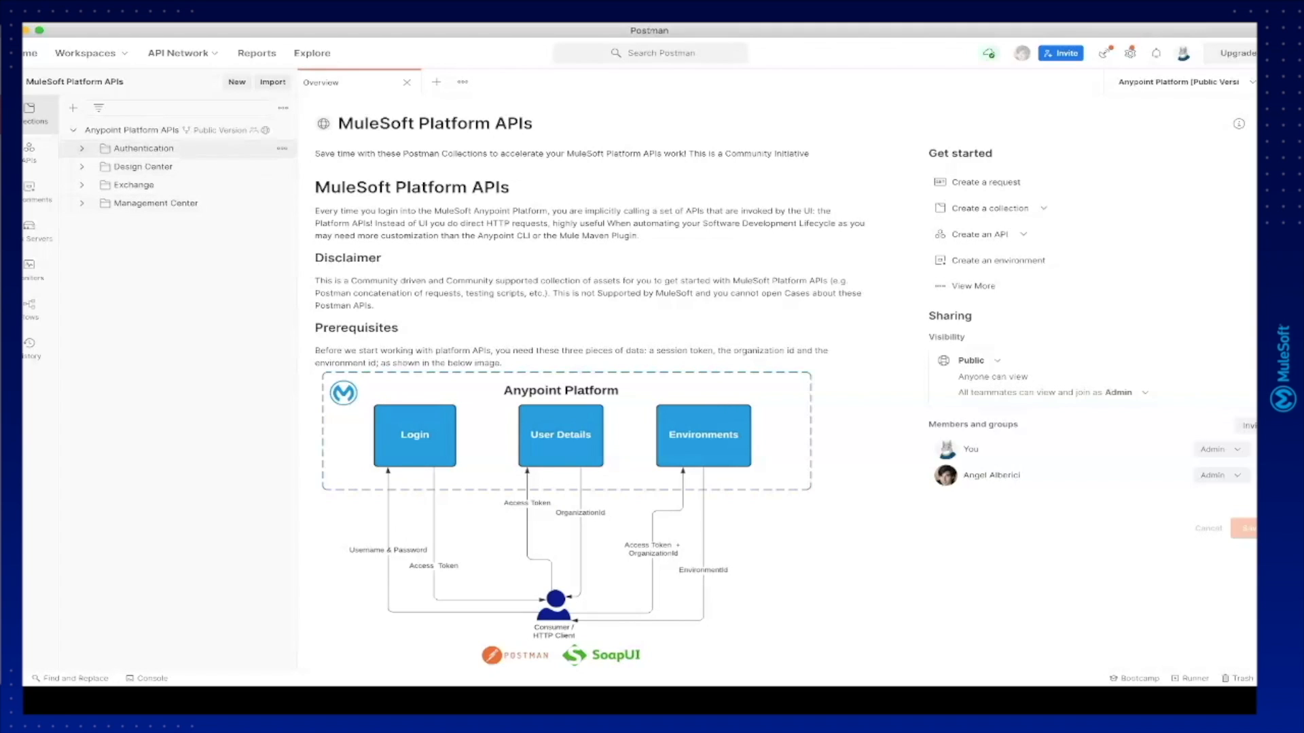
left_click(143, 148)
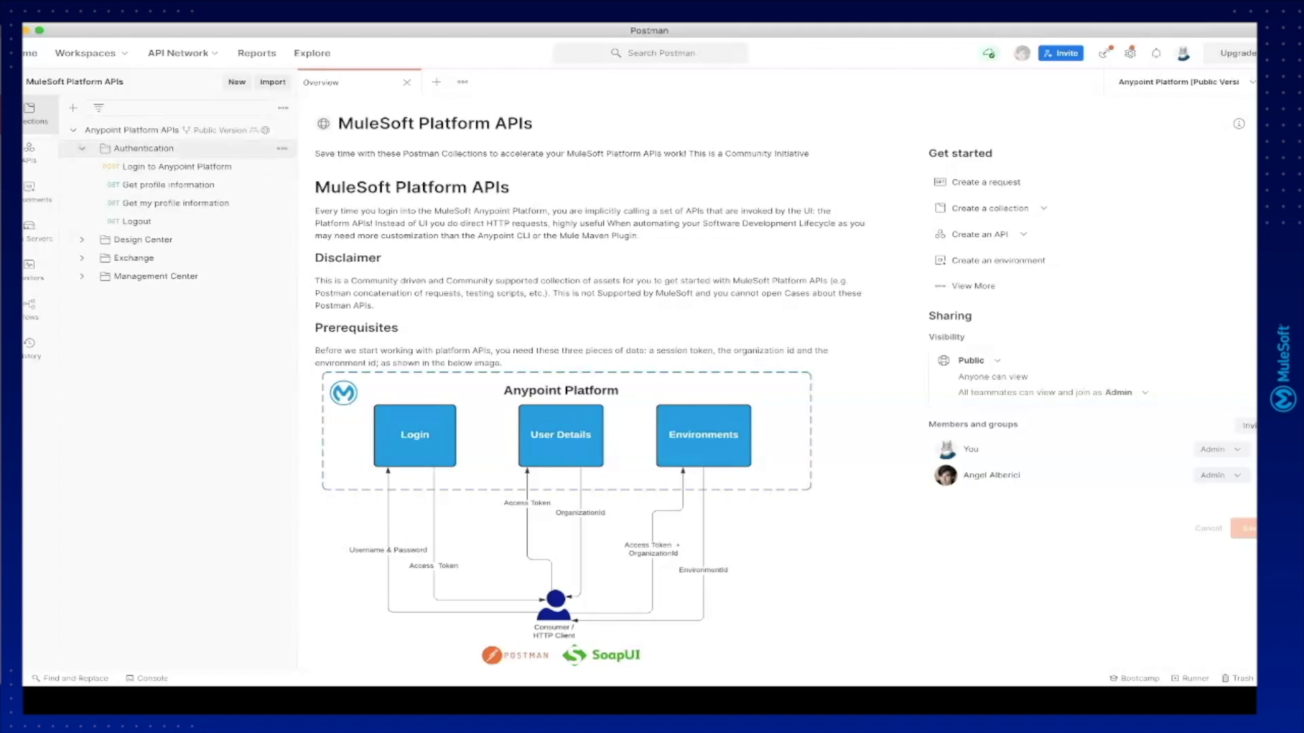
left_click(173, 166)
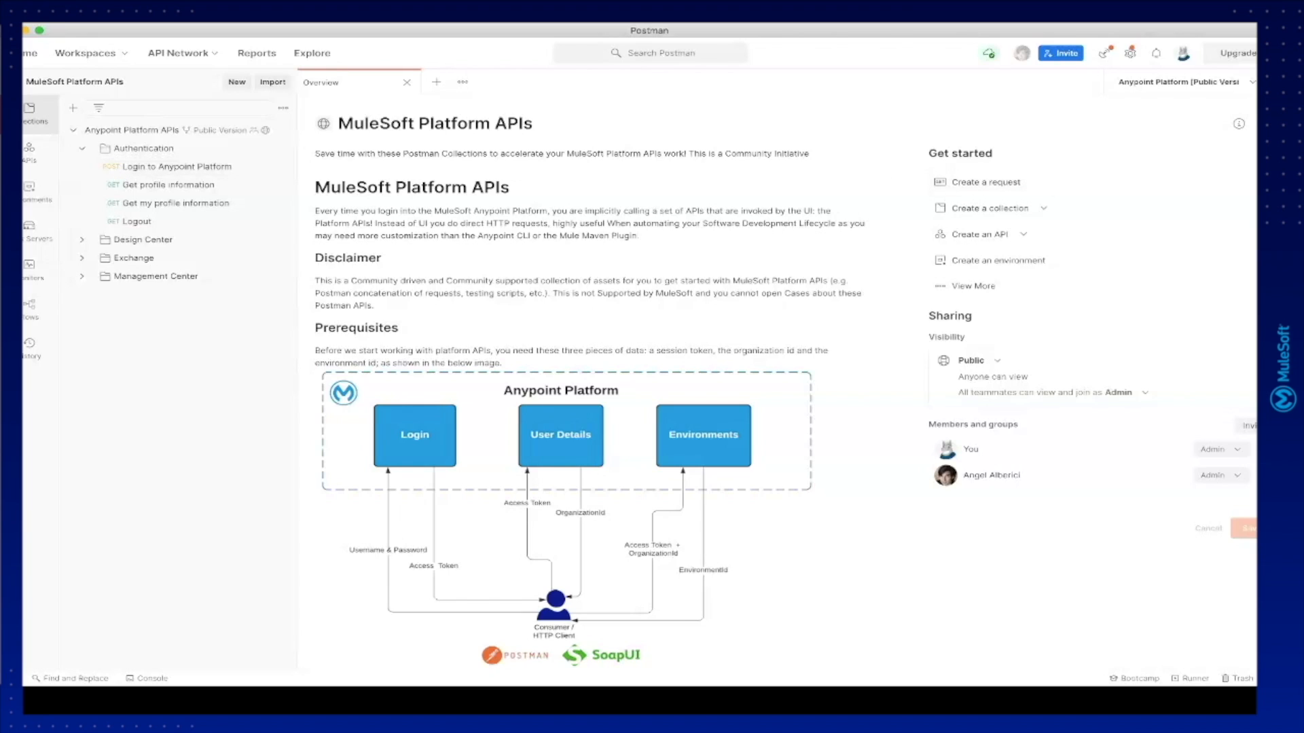
left_click(175, 166)
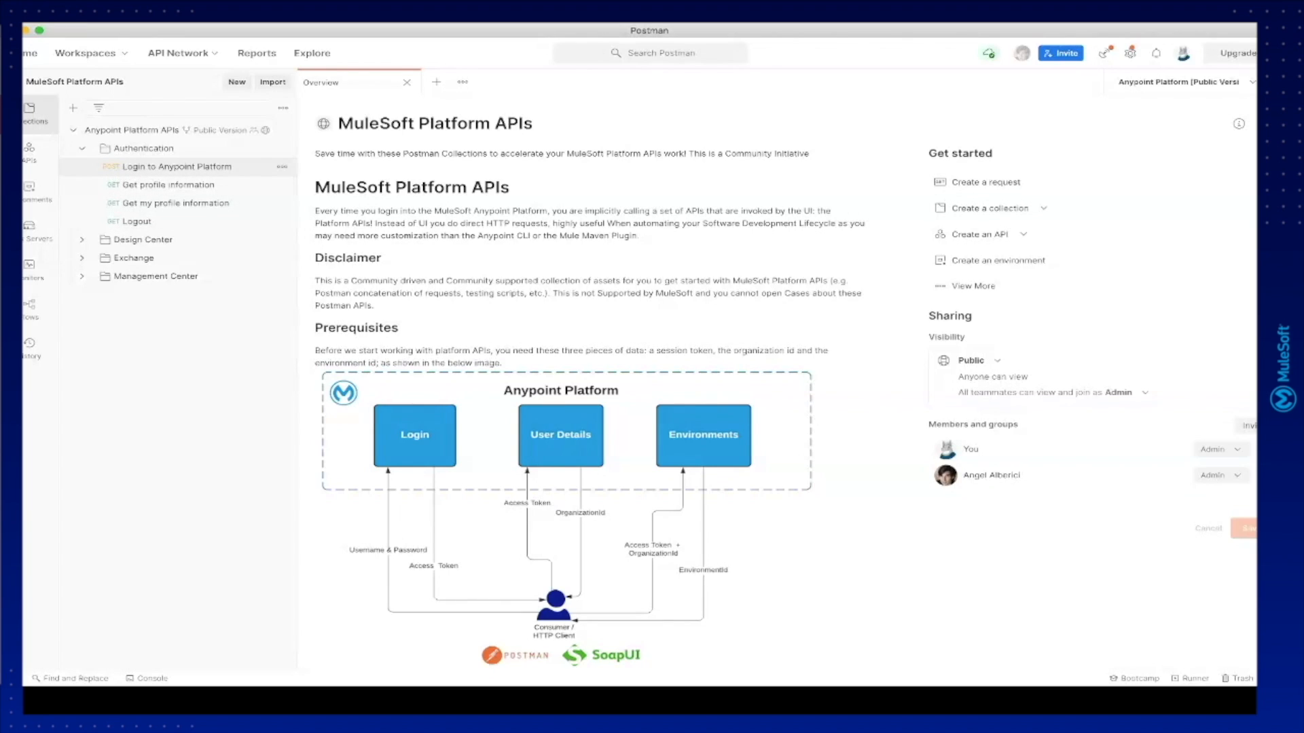
left_click(169, 165)
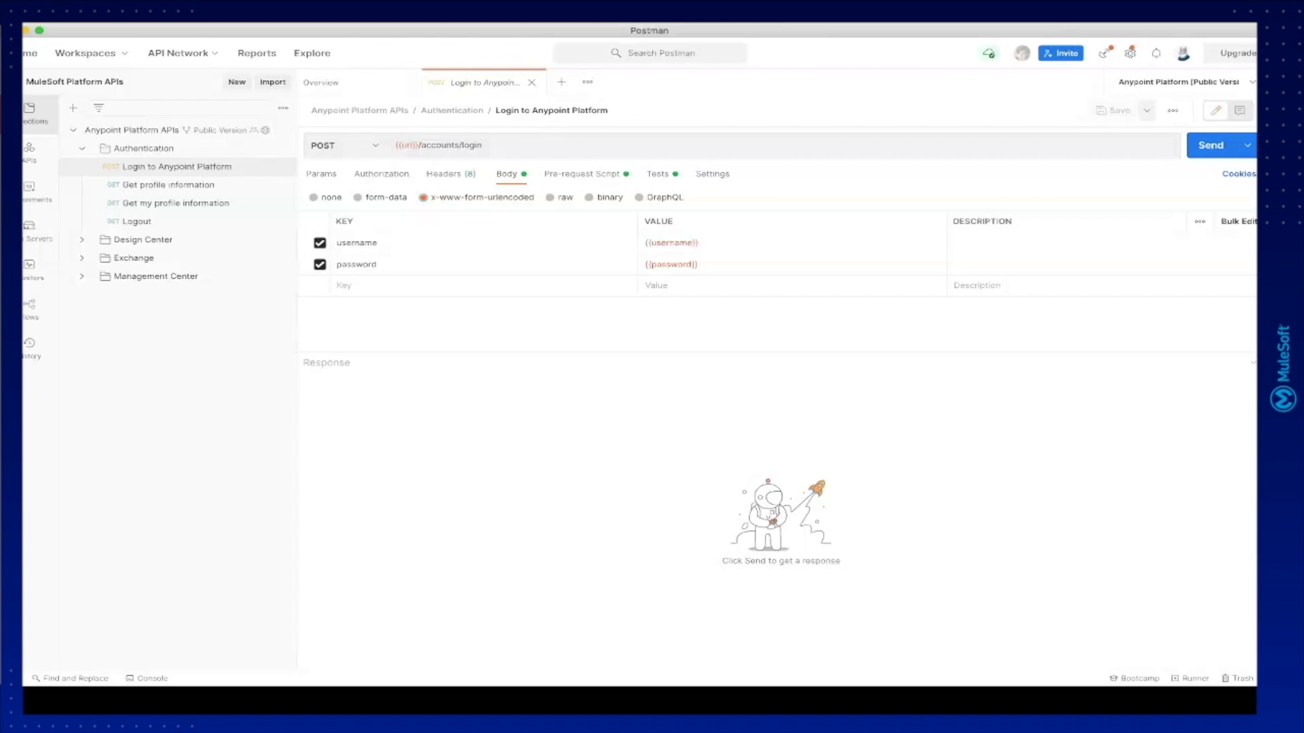
- Send Login to get an access token, then send Get profile information and close both tabs
left_click(1211, 146)
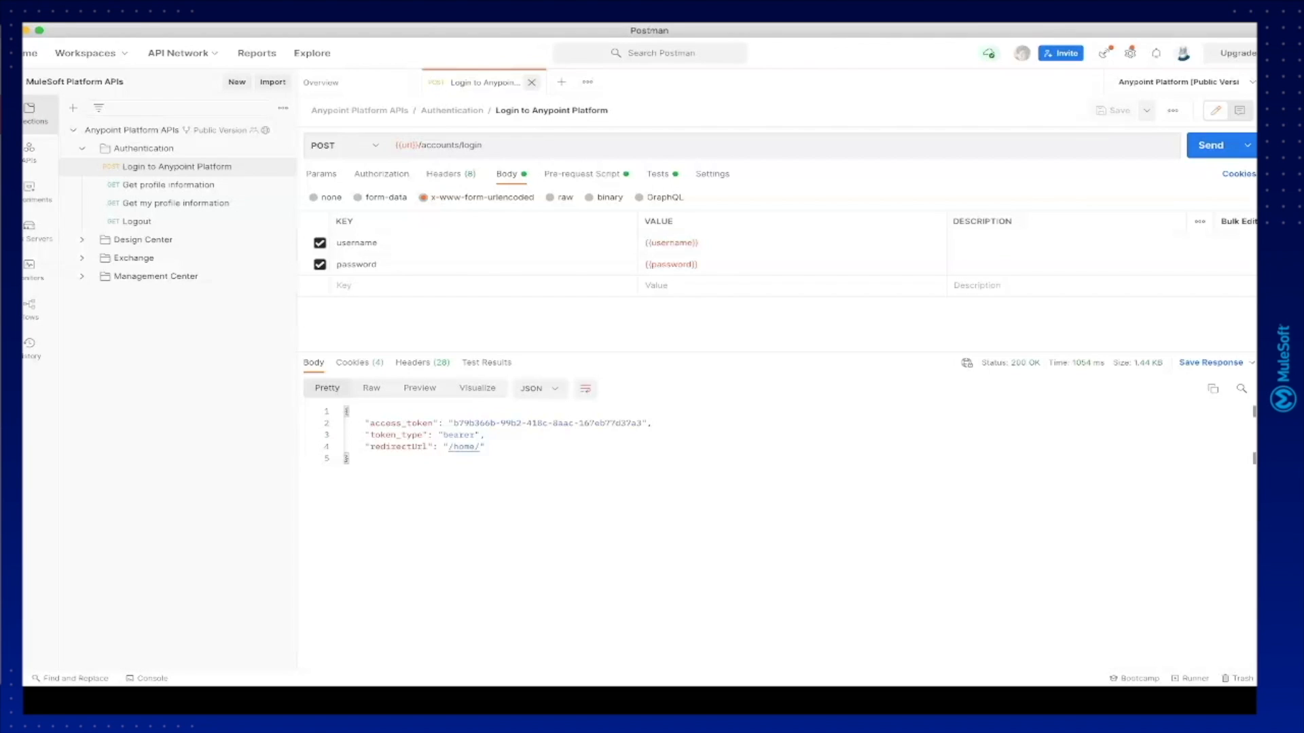
left_click(320, 82)
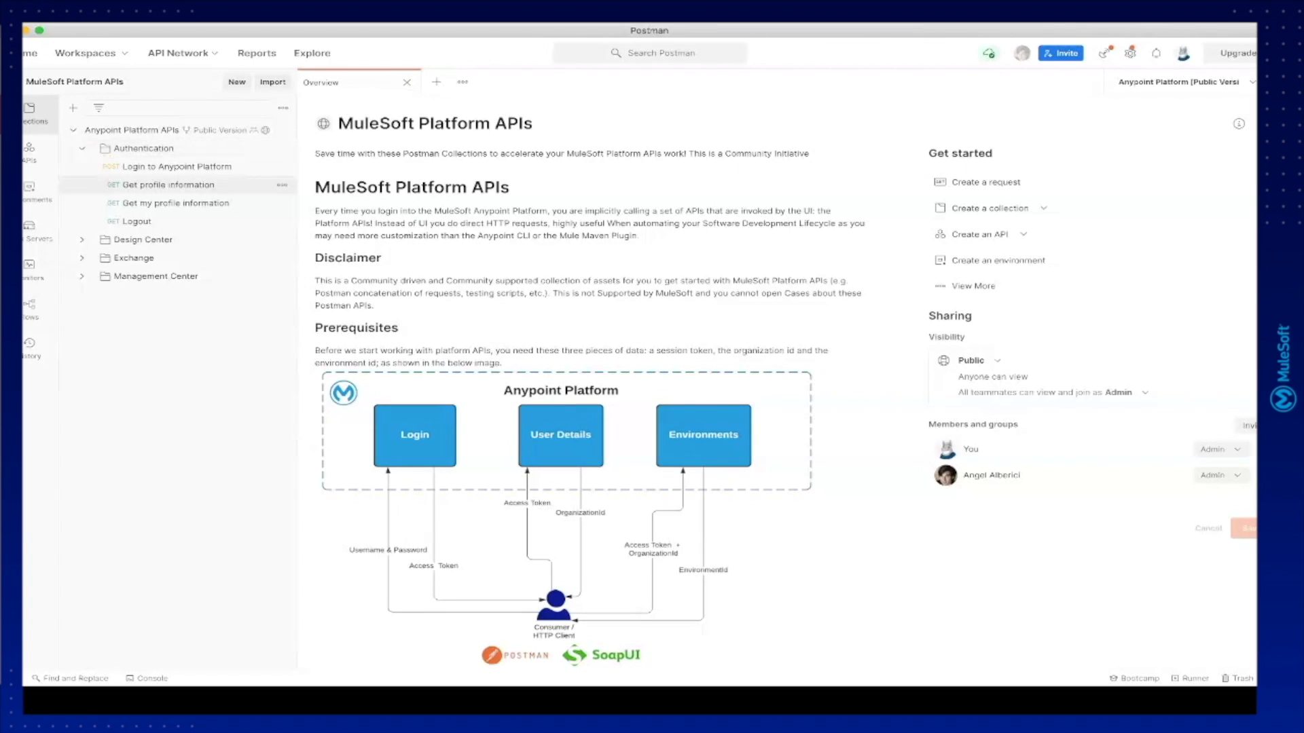
left_click(171, 185)
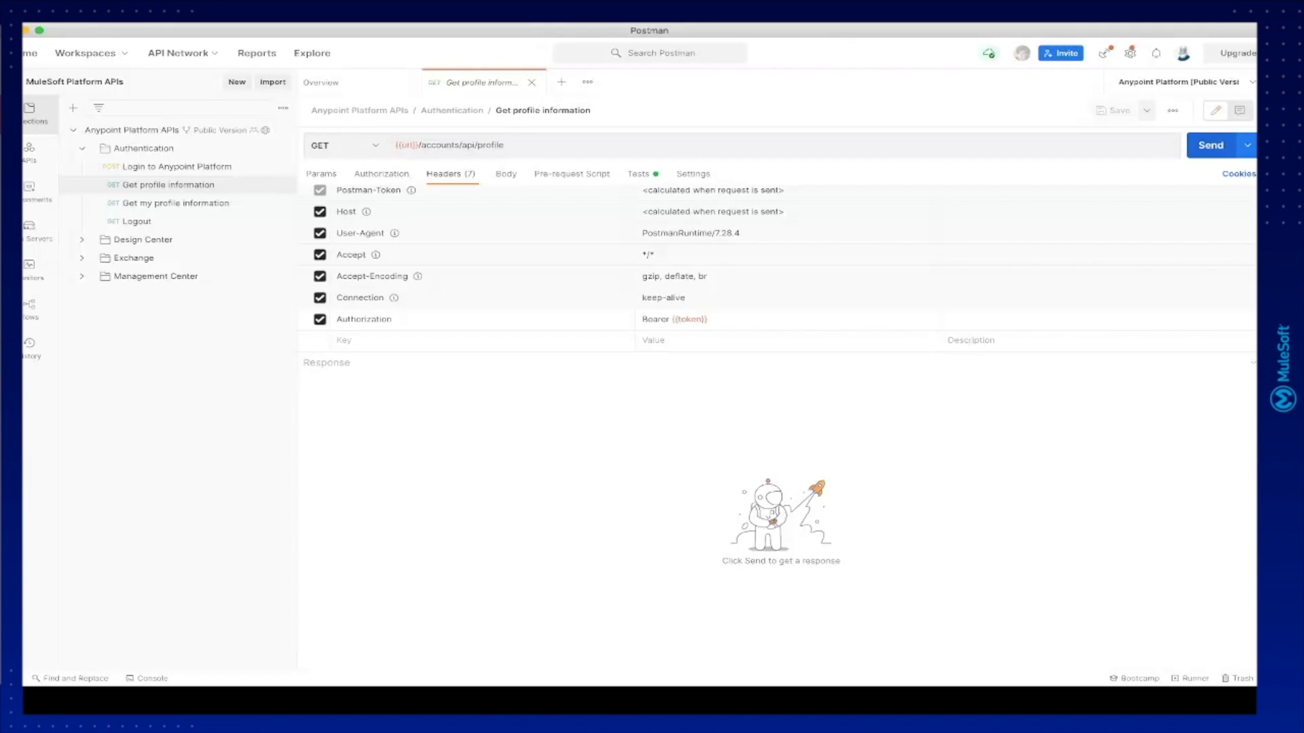
left_click(1210, 145)
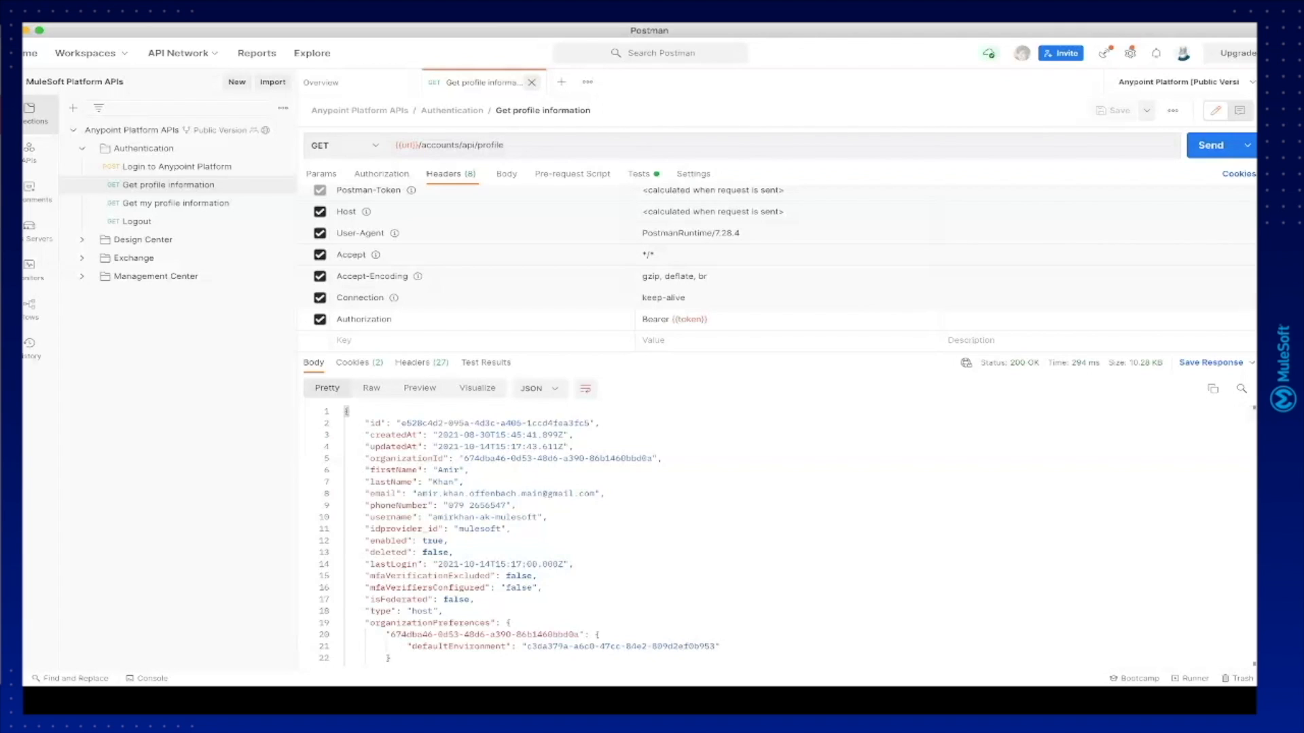
left_click(321, 81)
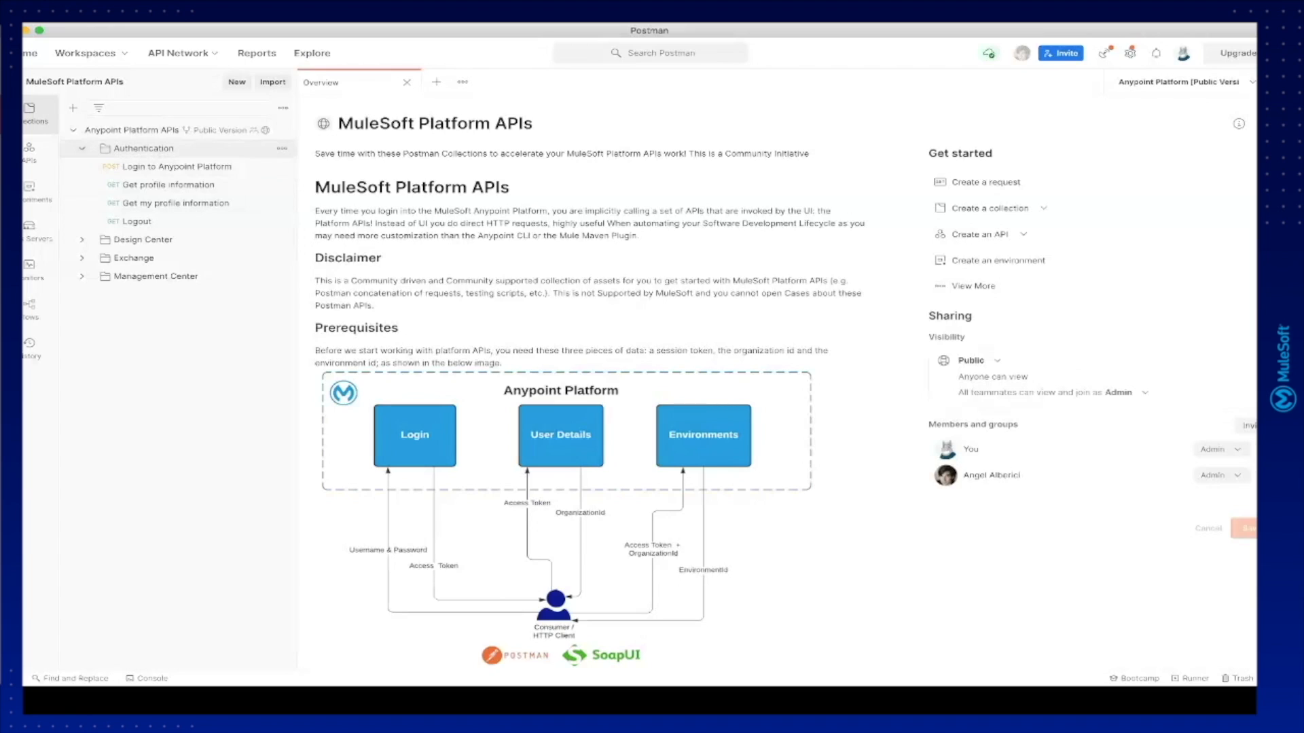
- Send Get all environments under Design Center, returning the Design and Sandbox environments, then close it
left_click(140, 148)
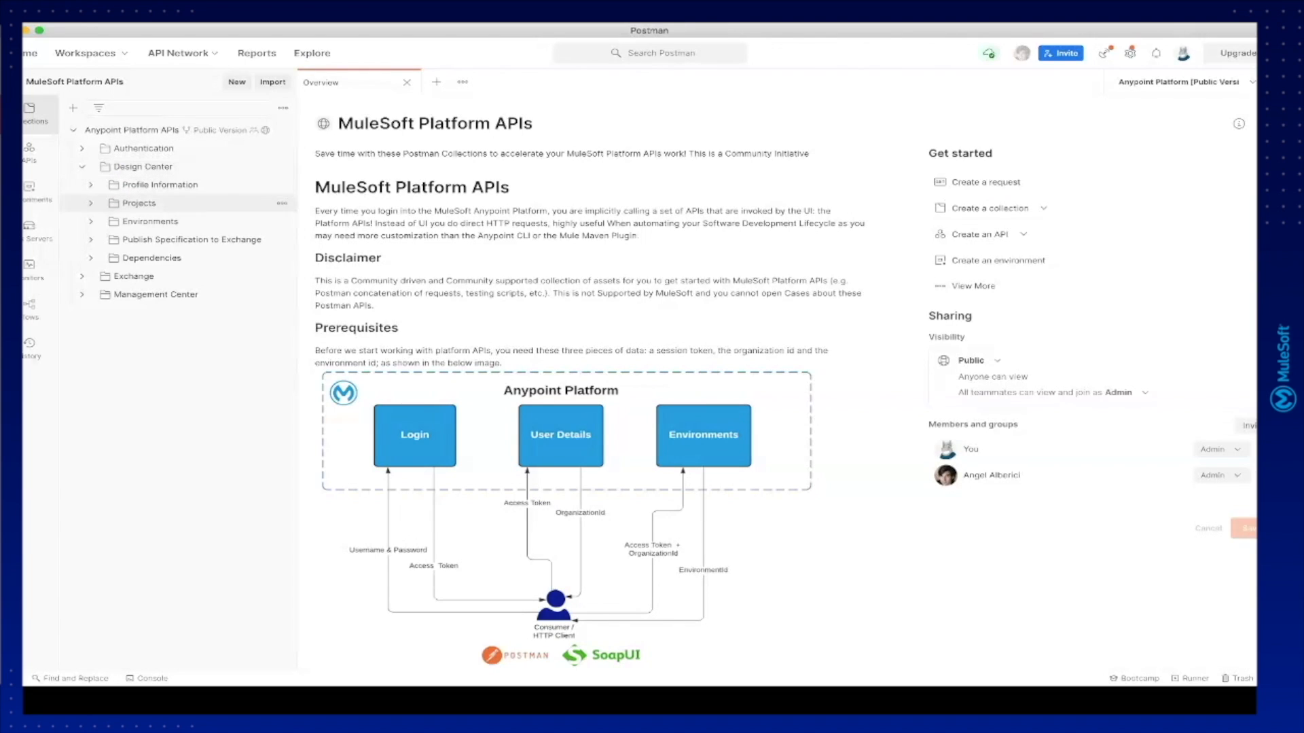
left_click(150, 222)
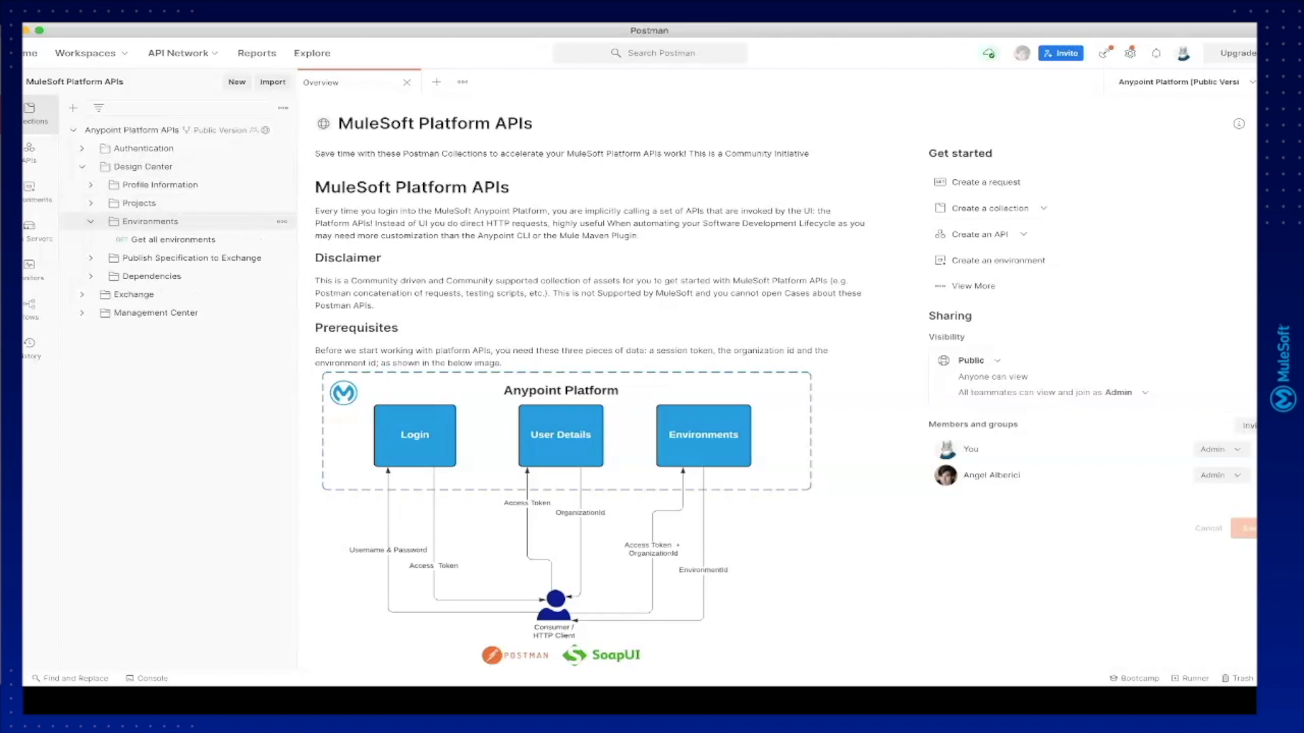
left_click(173, 239)
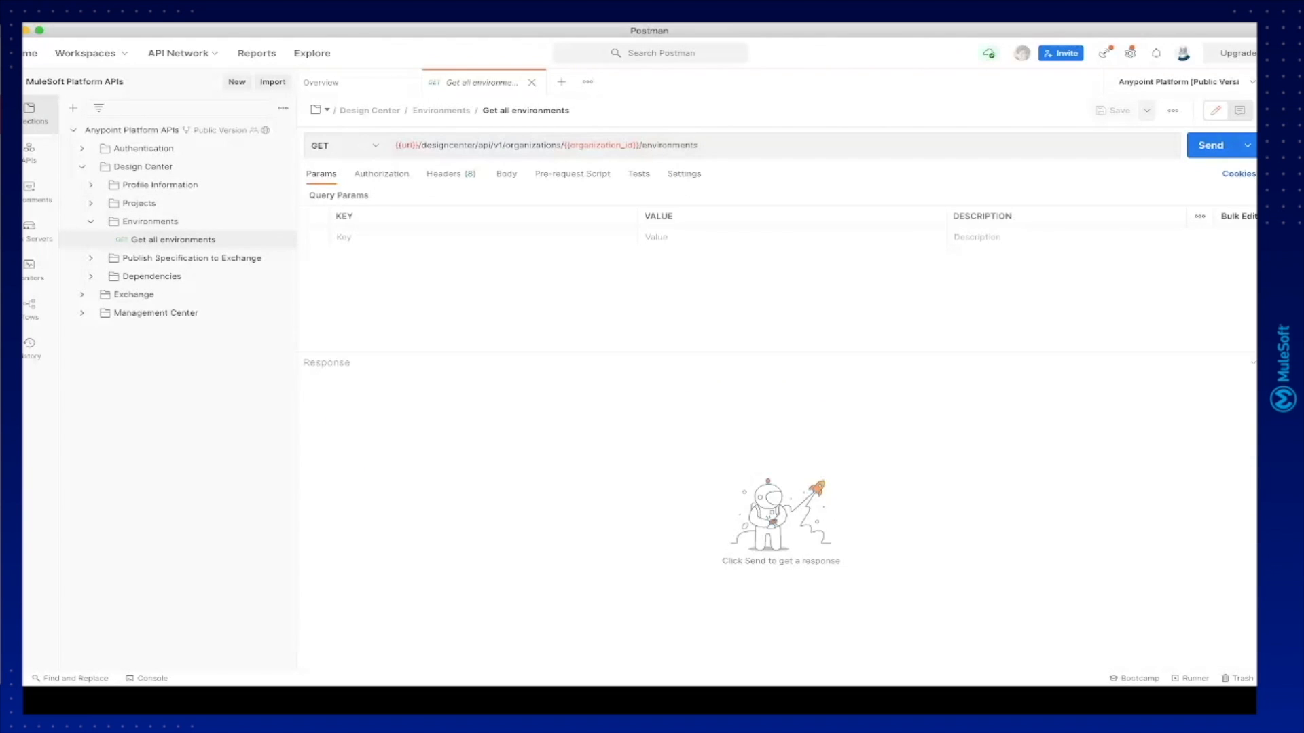
left_click(1211, 145)
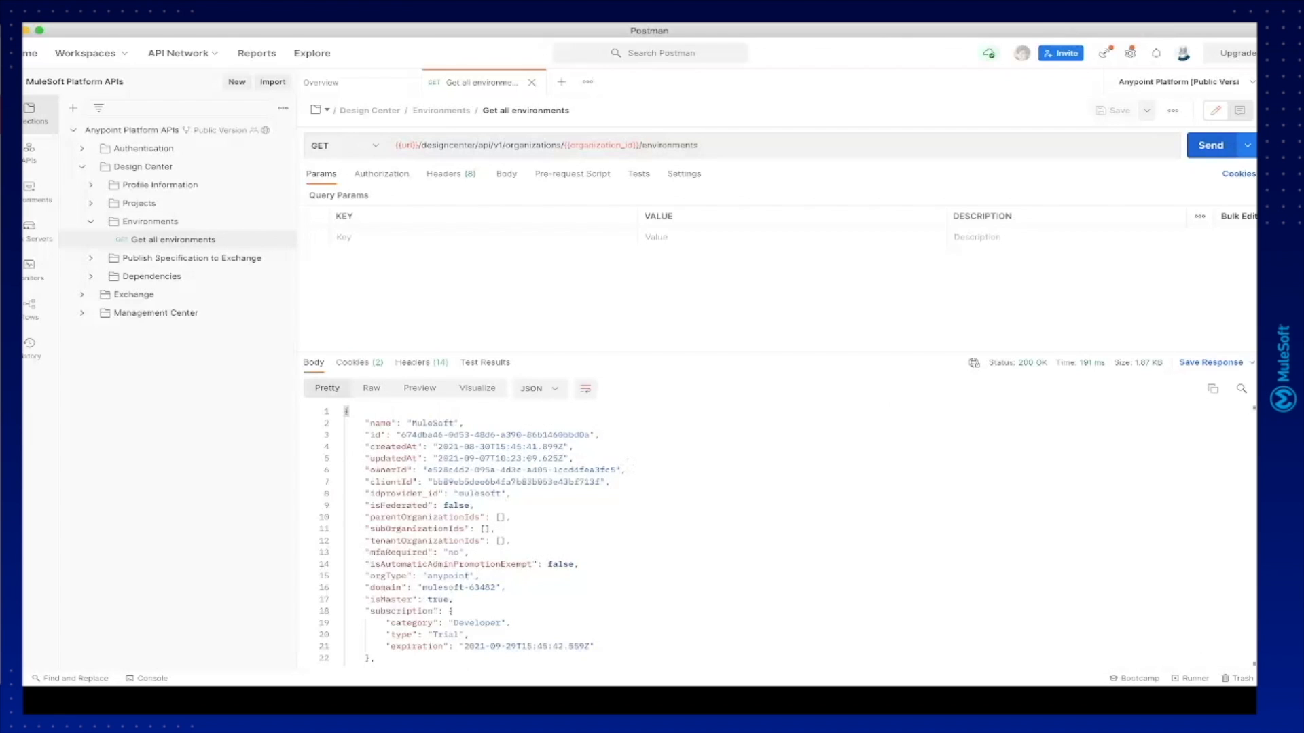
scroll("down", 3)
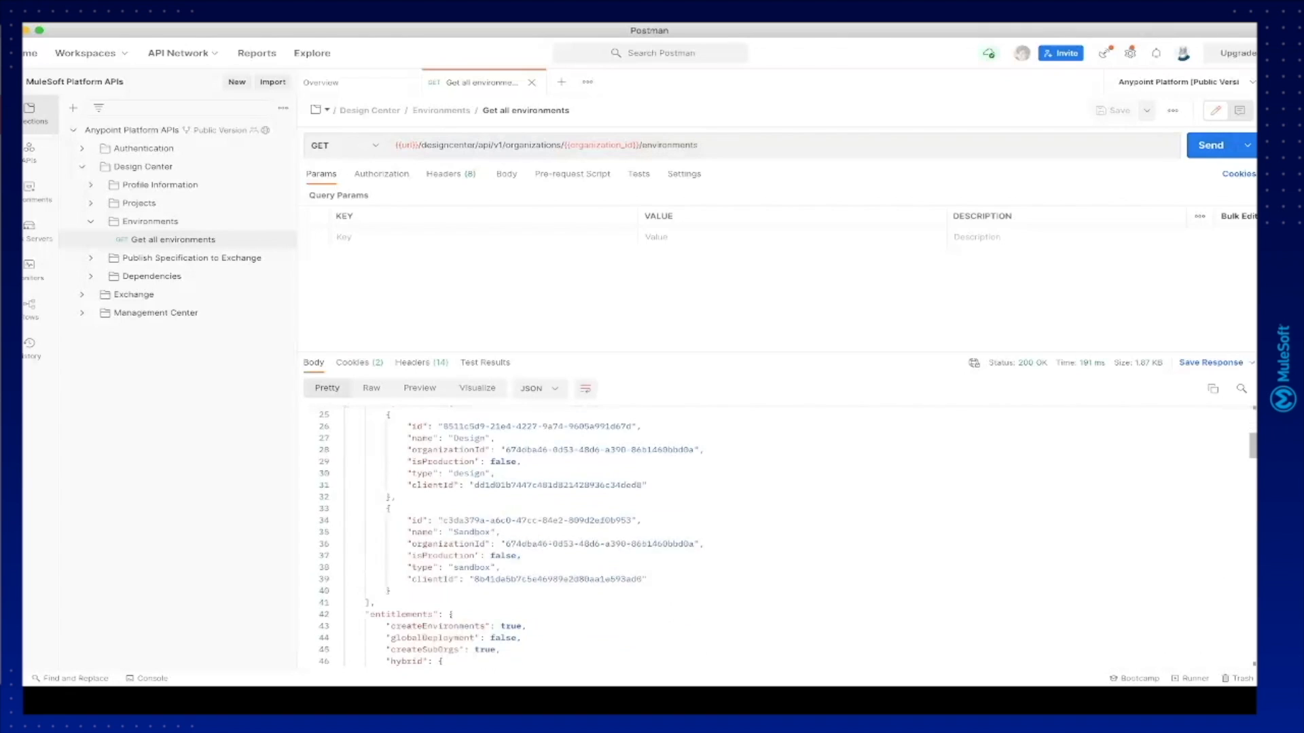
scroll("down", 3)
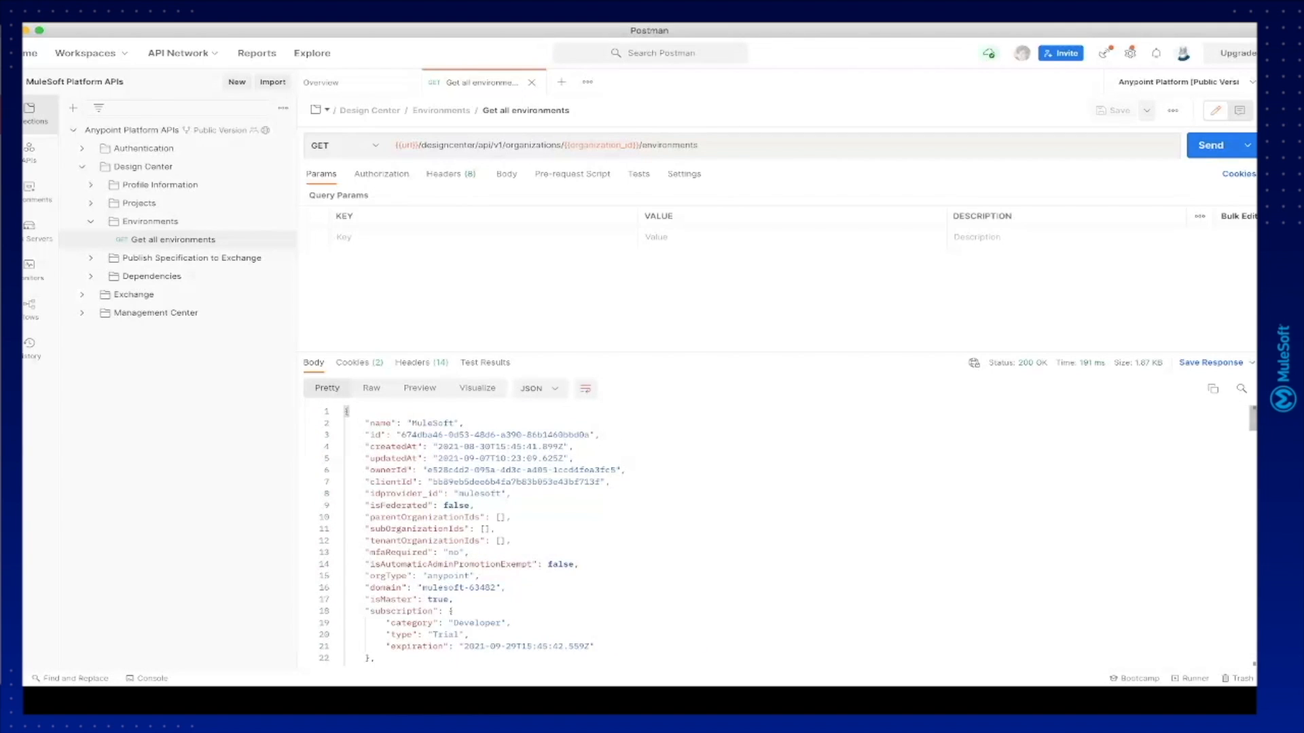
left_click(321, 81)
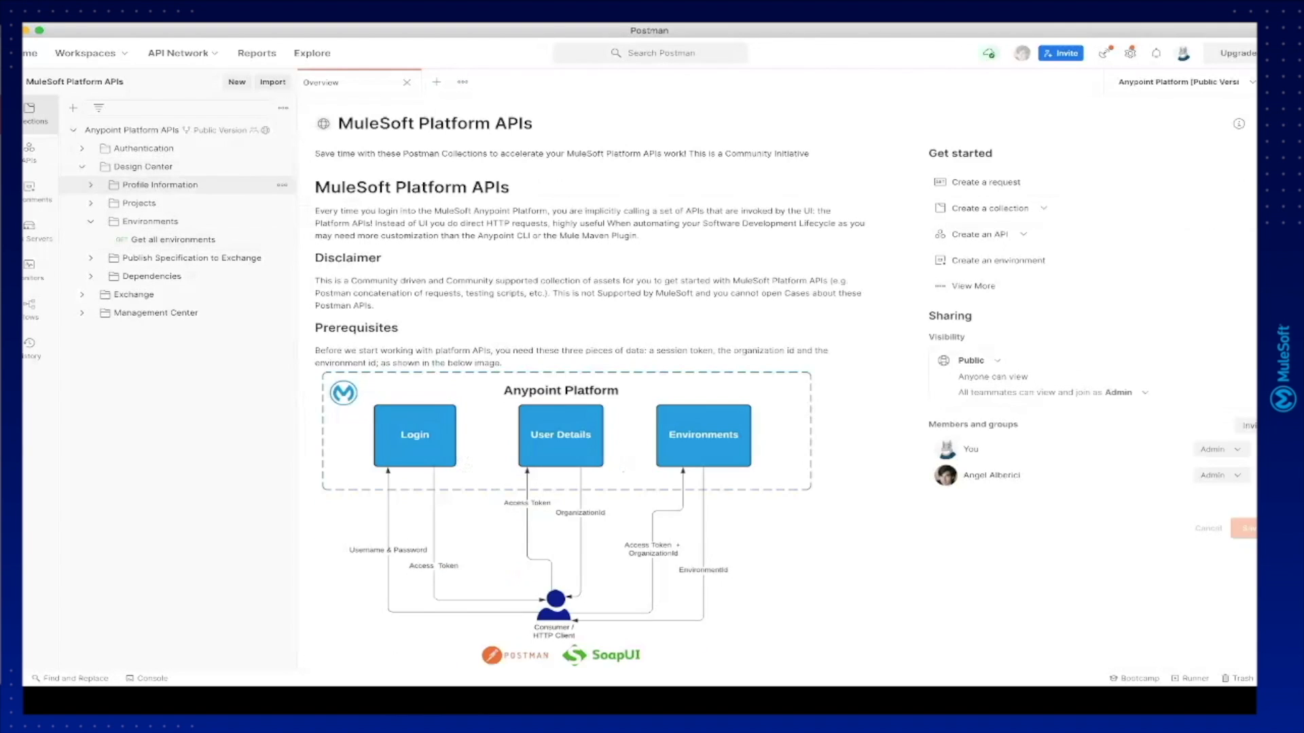
- Bring up Get all projects from the Projects folder and send it
left_click(138, 203)
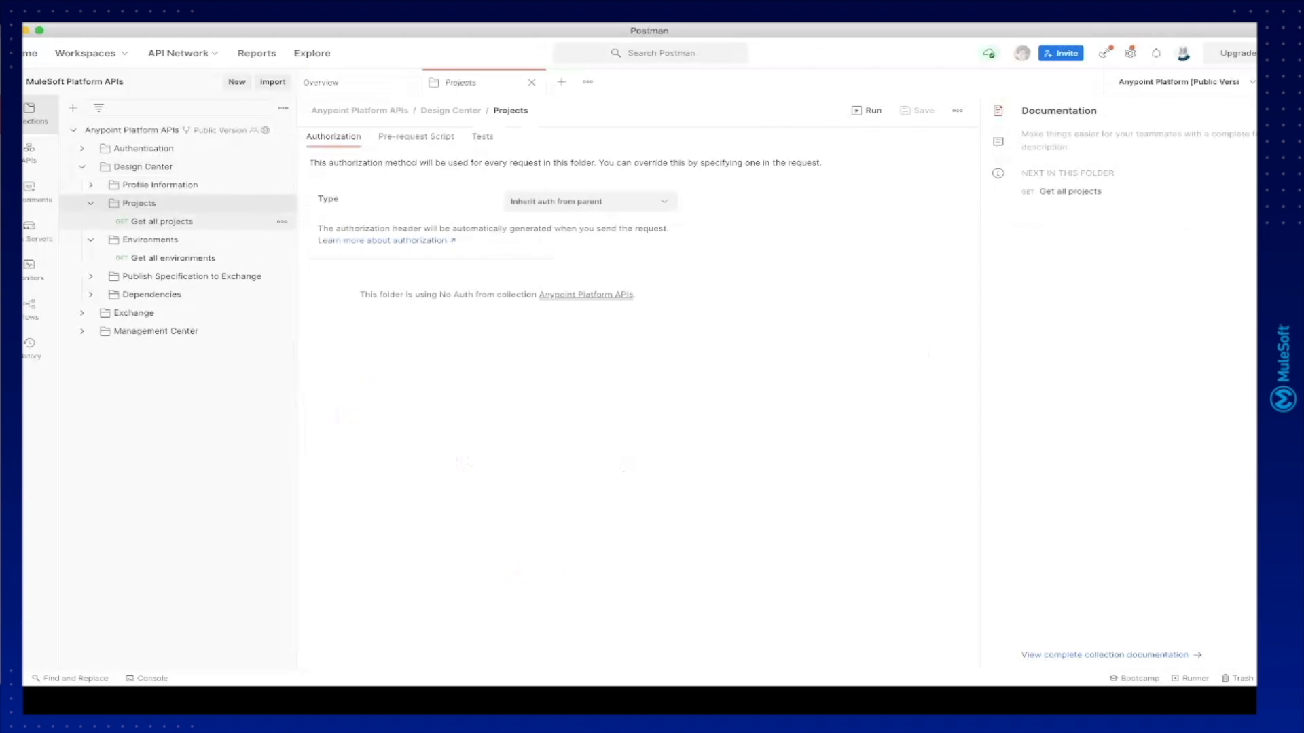
left_click(162, 220)
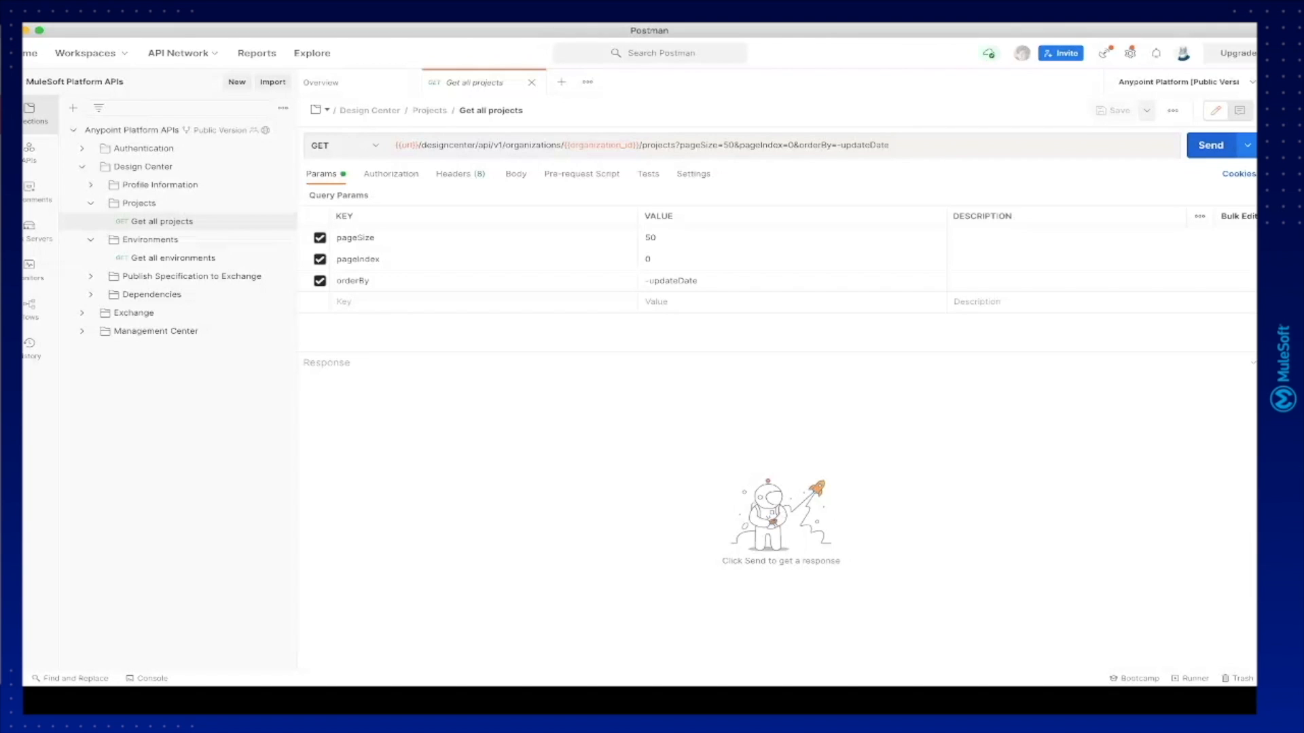
left_click(1210, 146)
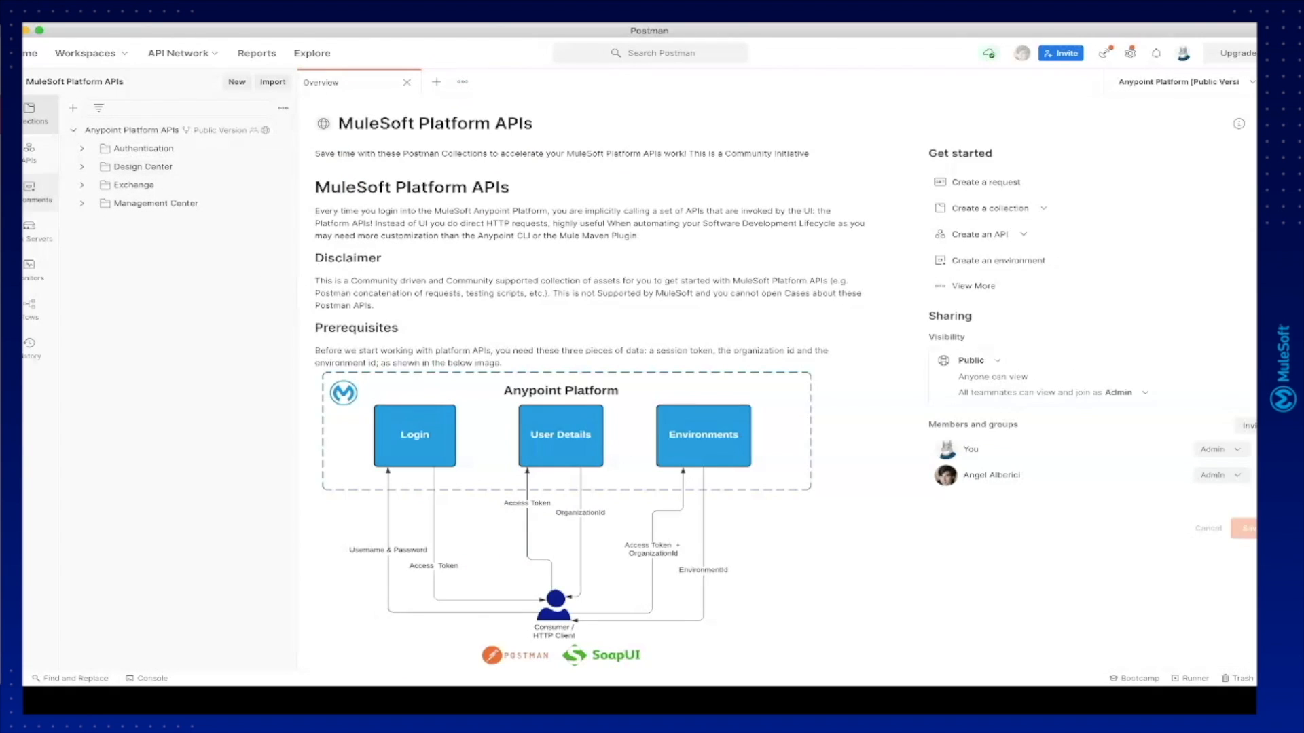
- Expand Exchange > Assets and bring up Get all assets for organization by id
left_click(133, 185)
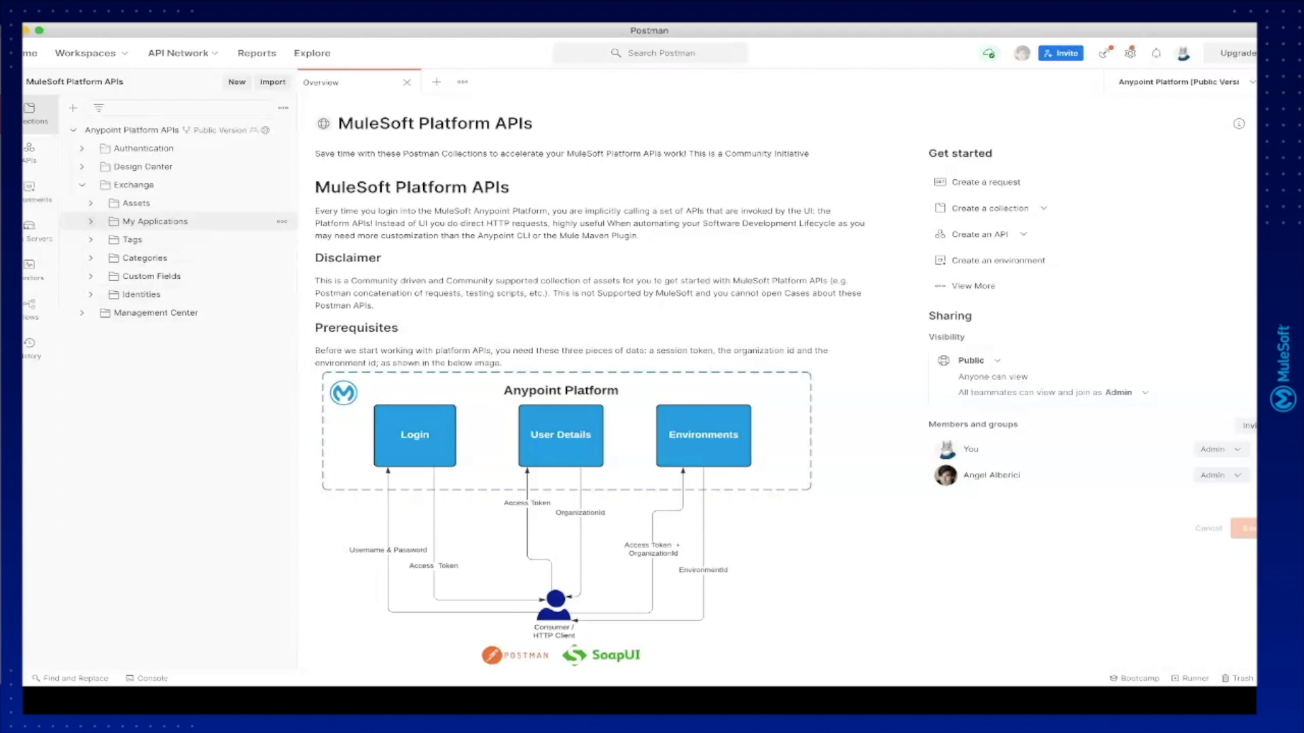
left_click(135, 203)
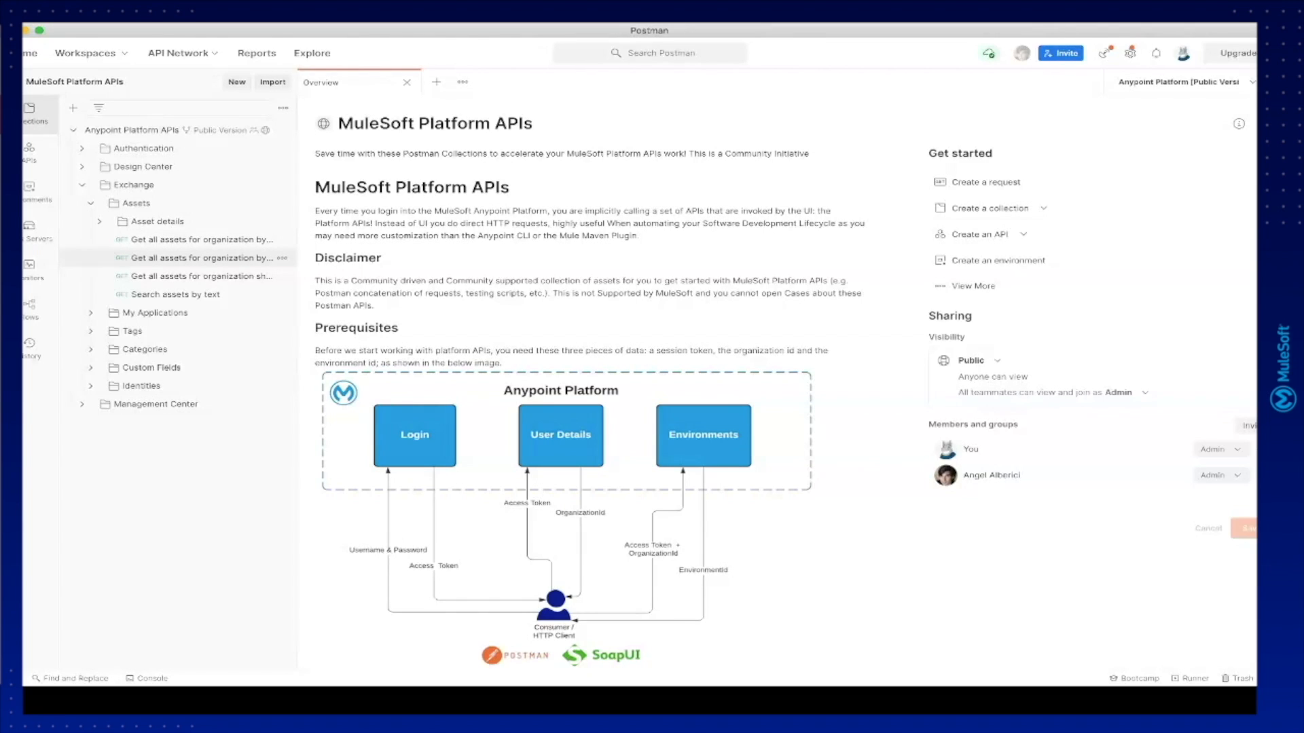
left_click(202, 257)
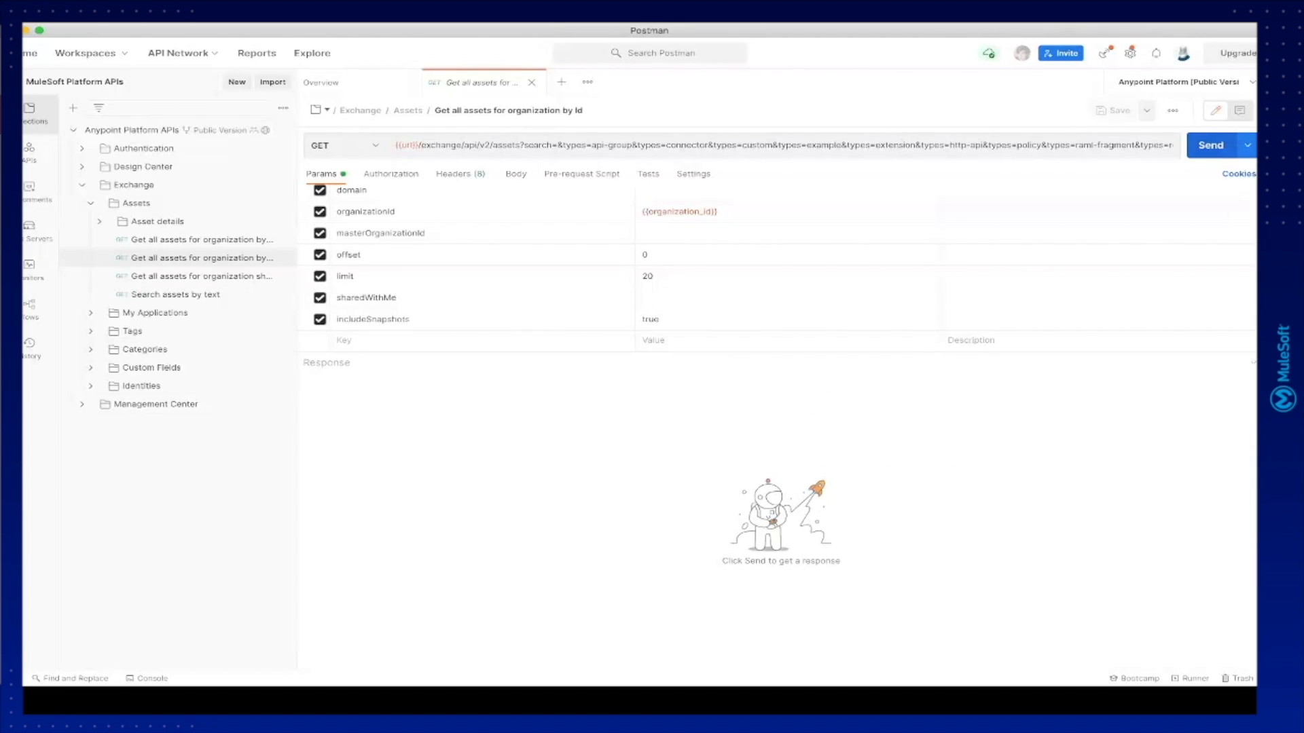
- Send Get all assets for organization by id and scroll its 200 OK JSON list of Exchange assets
left_click(1210, 146)
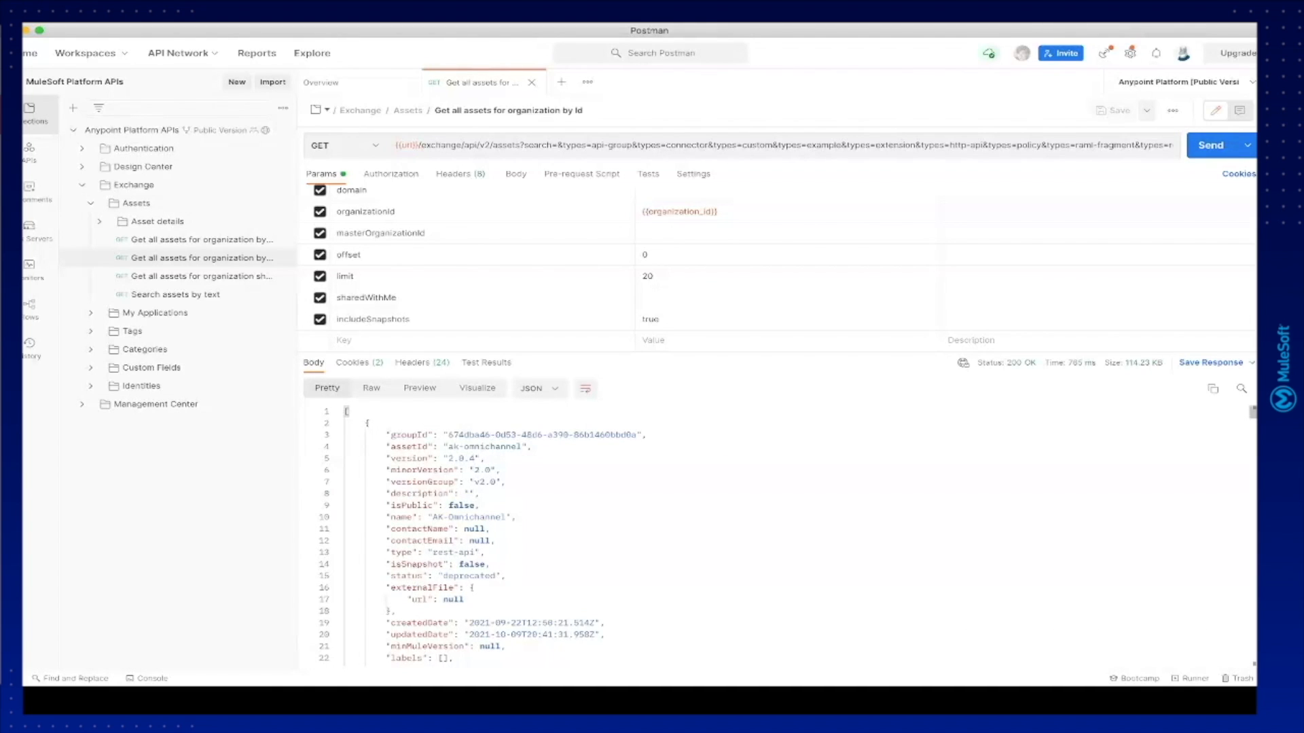
scroll("down", 3)
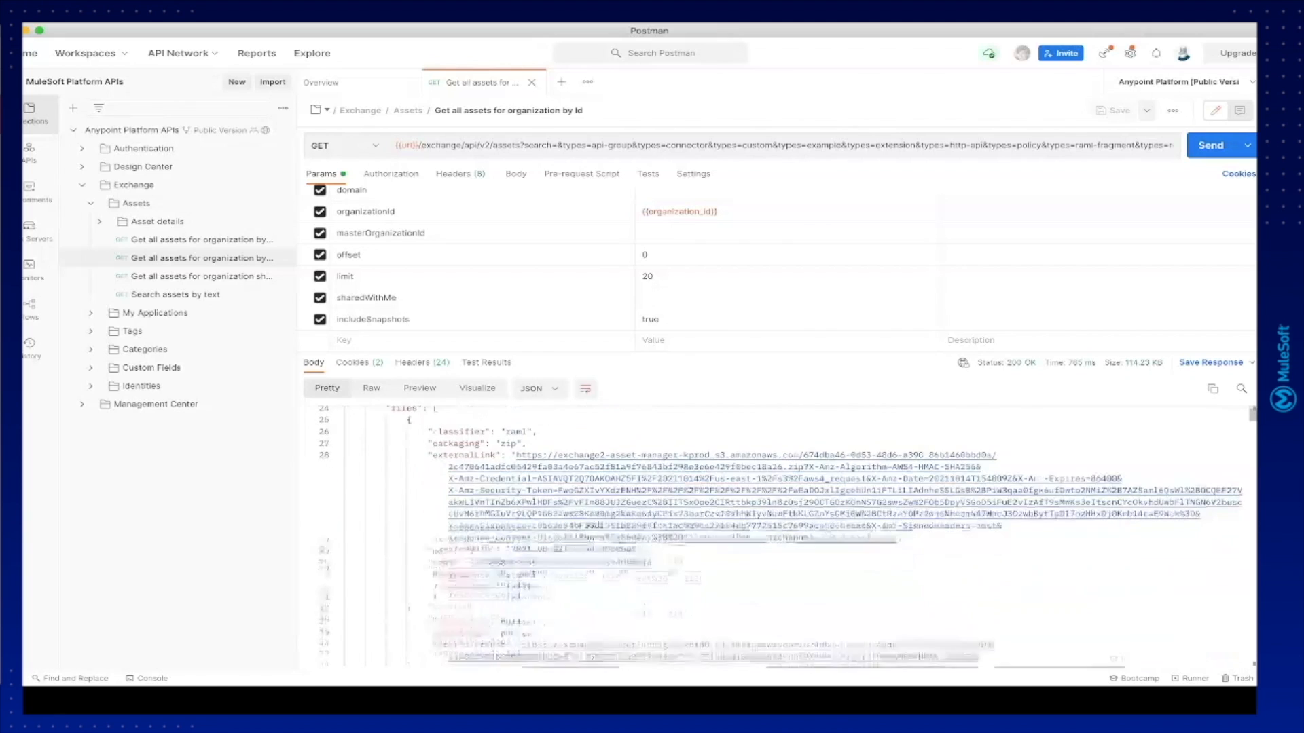
scroll("down", 3)
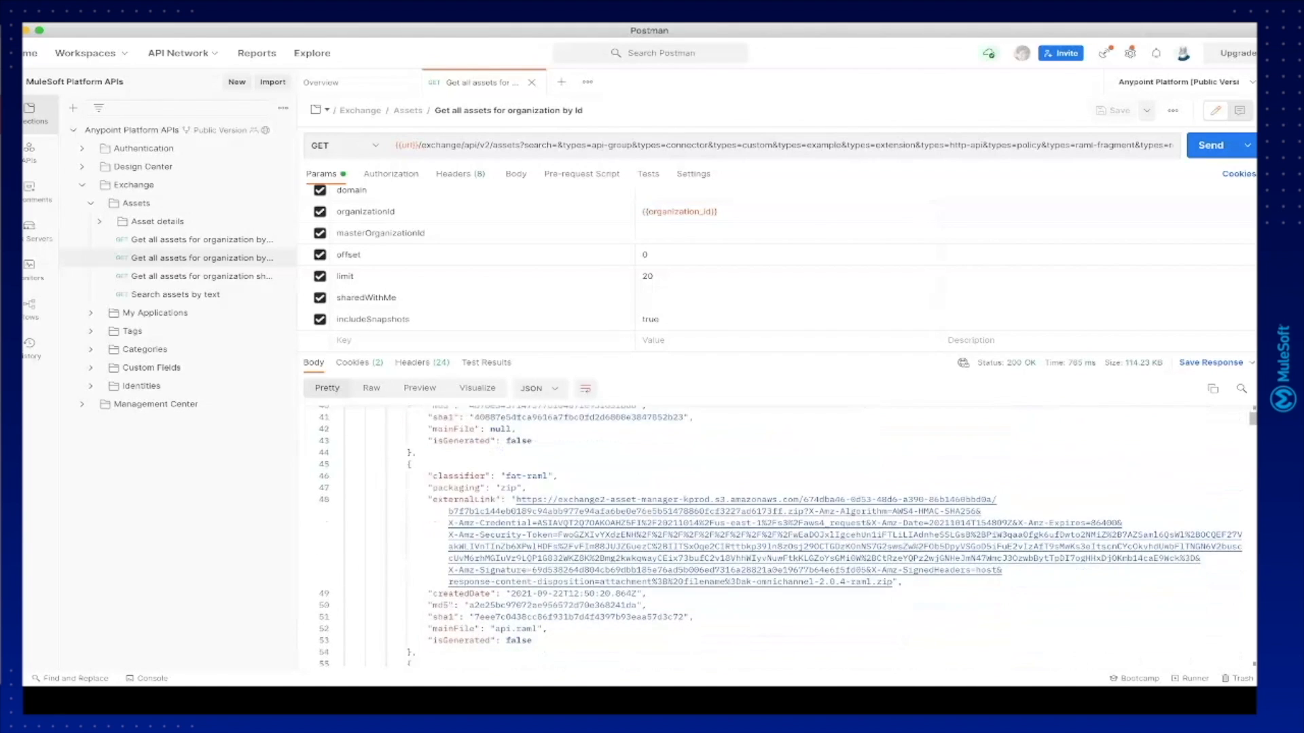
scroll("down", 3)
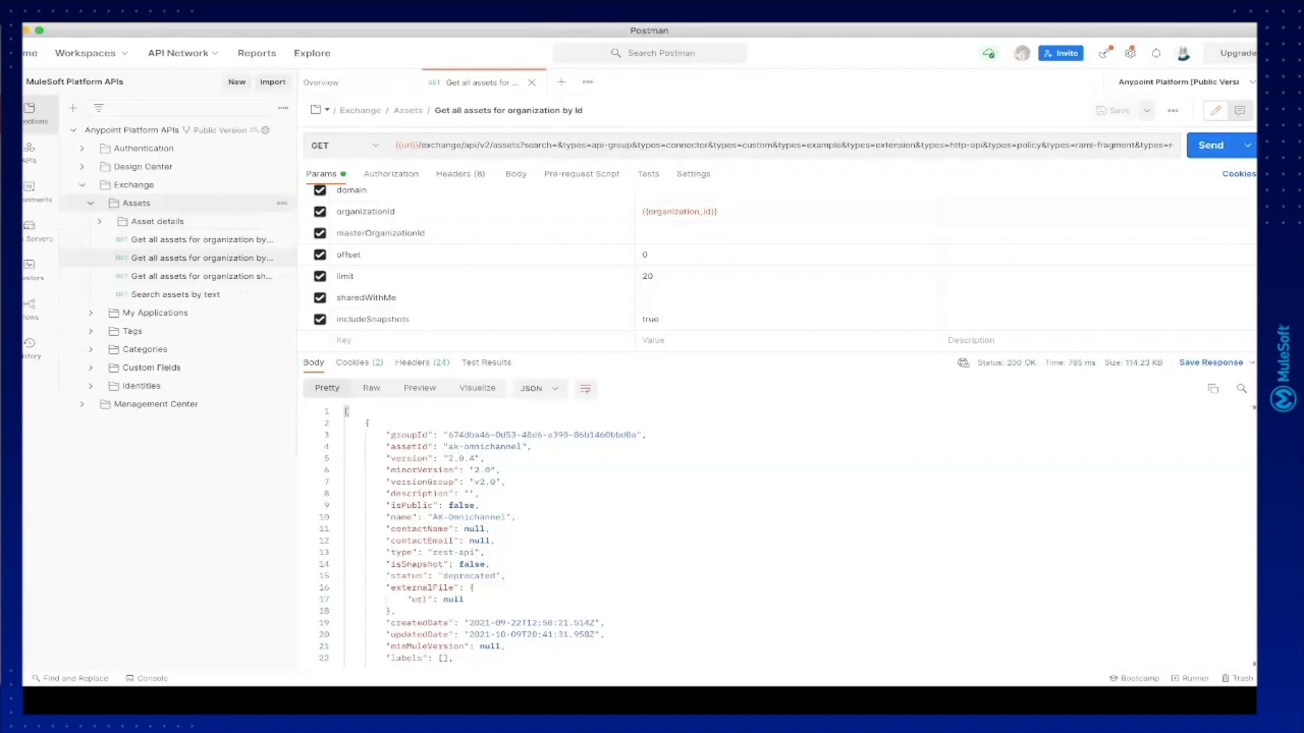
- Collapse Exchange, expand Access Management > Users and bring up Get all users with limit 25, offset 0
left_click(134, 202)
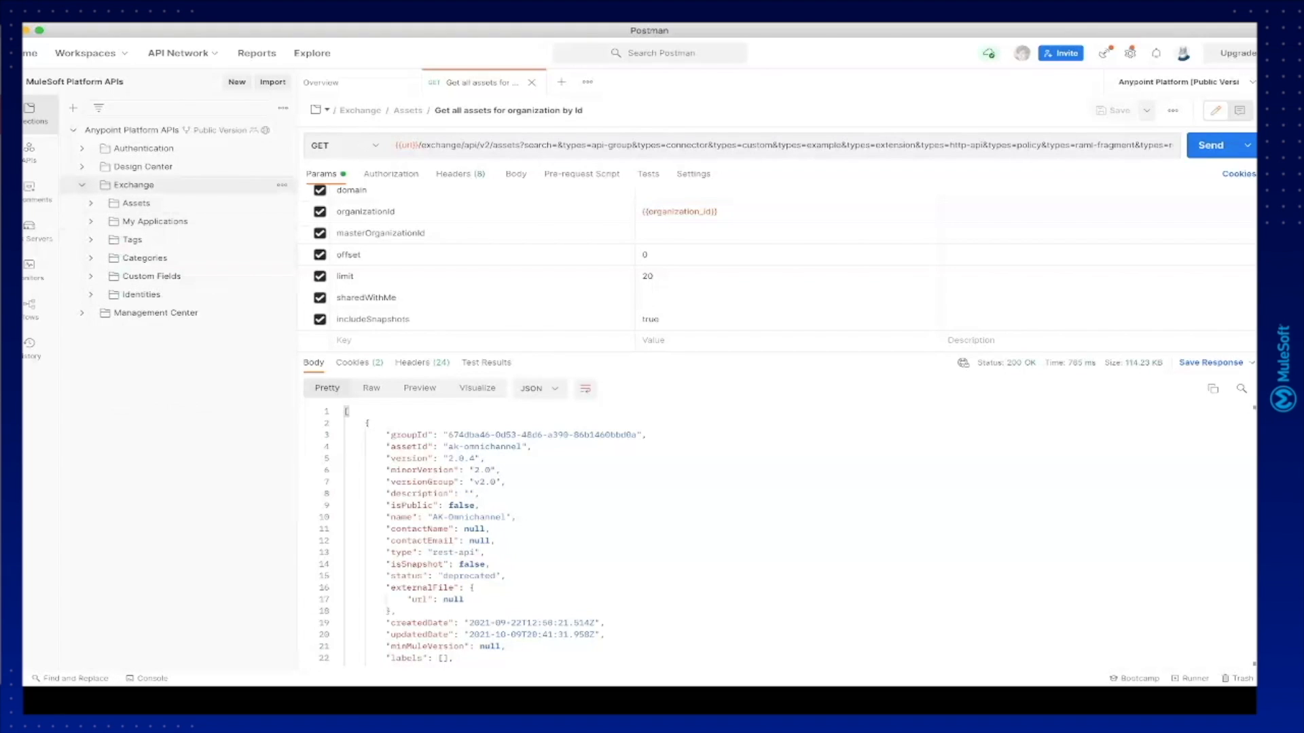
left_click(155, 203)
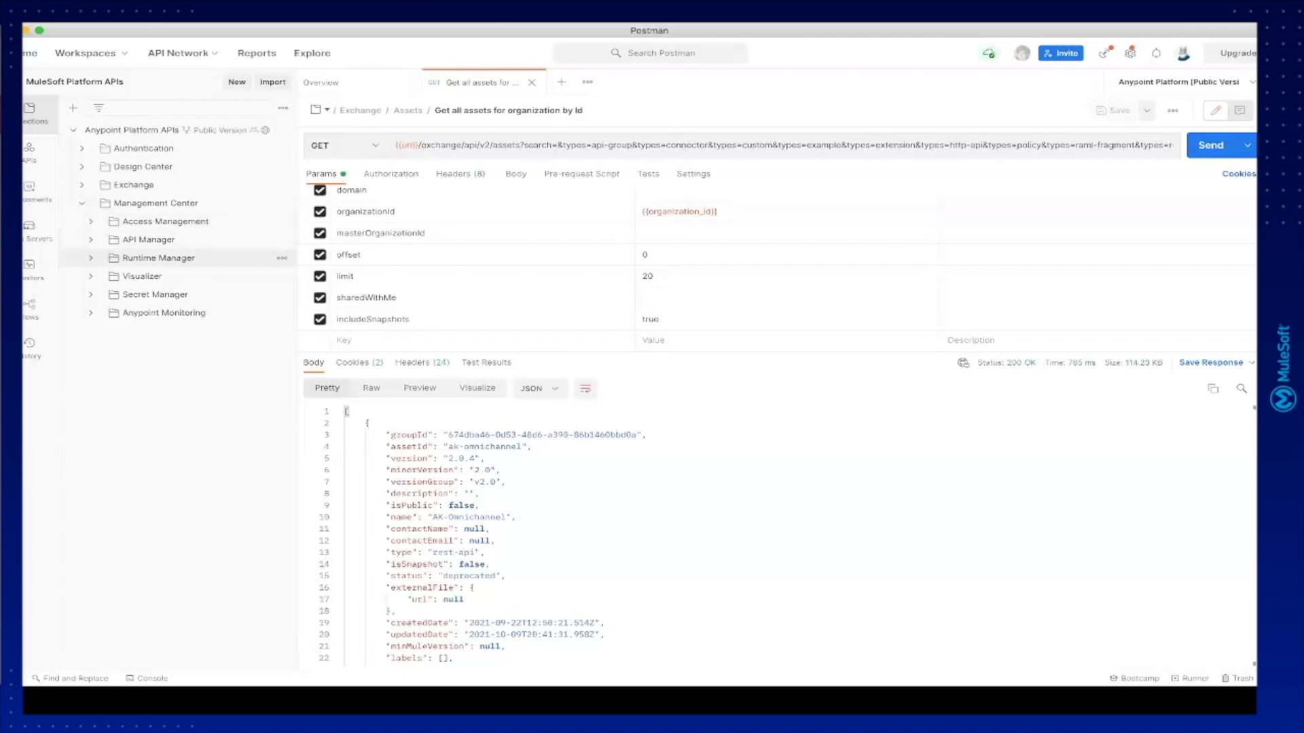
mouse_move(163, 312)
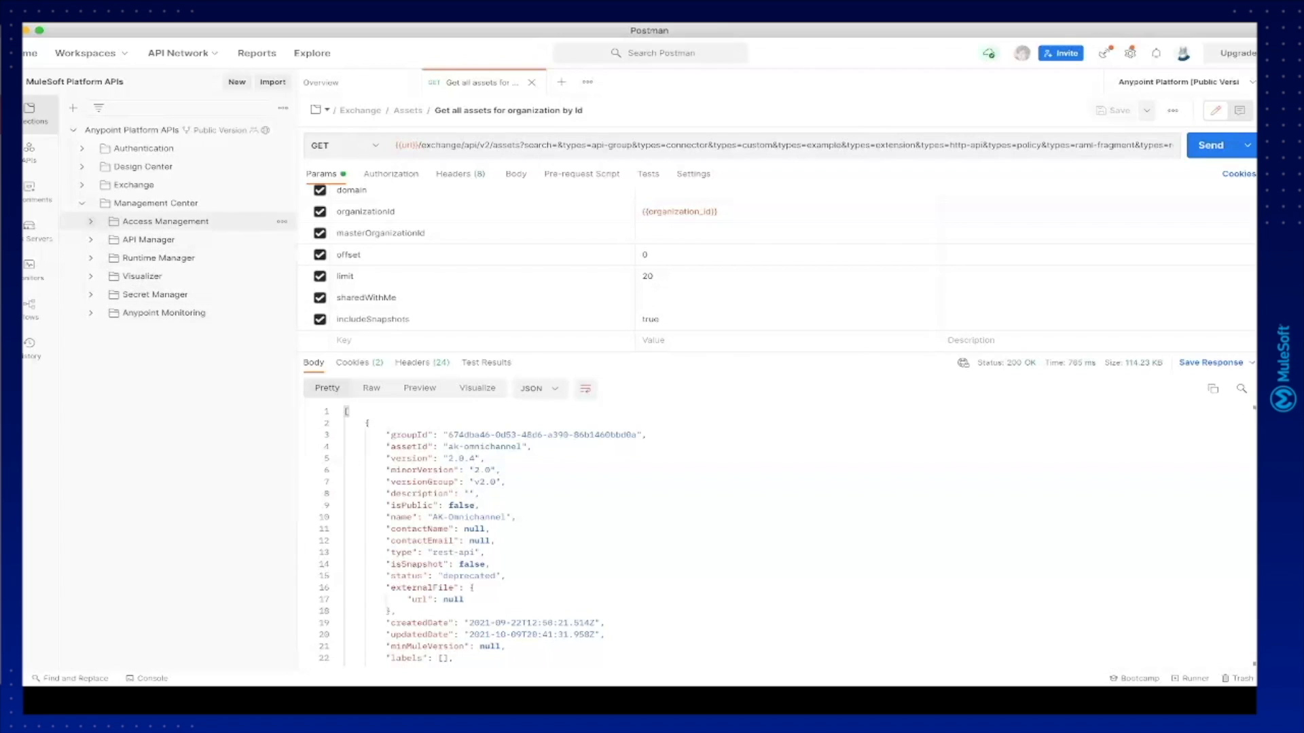
left_click(165, 221)
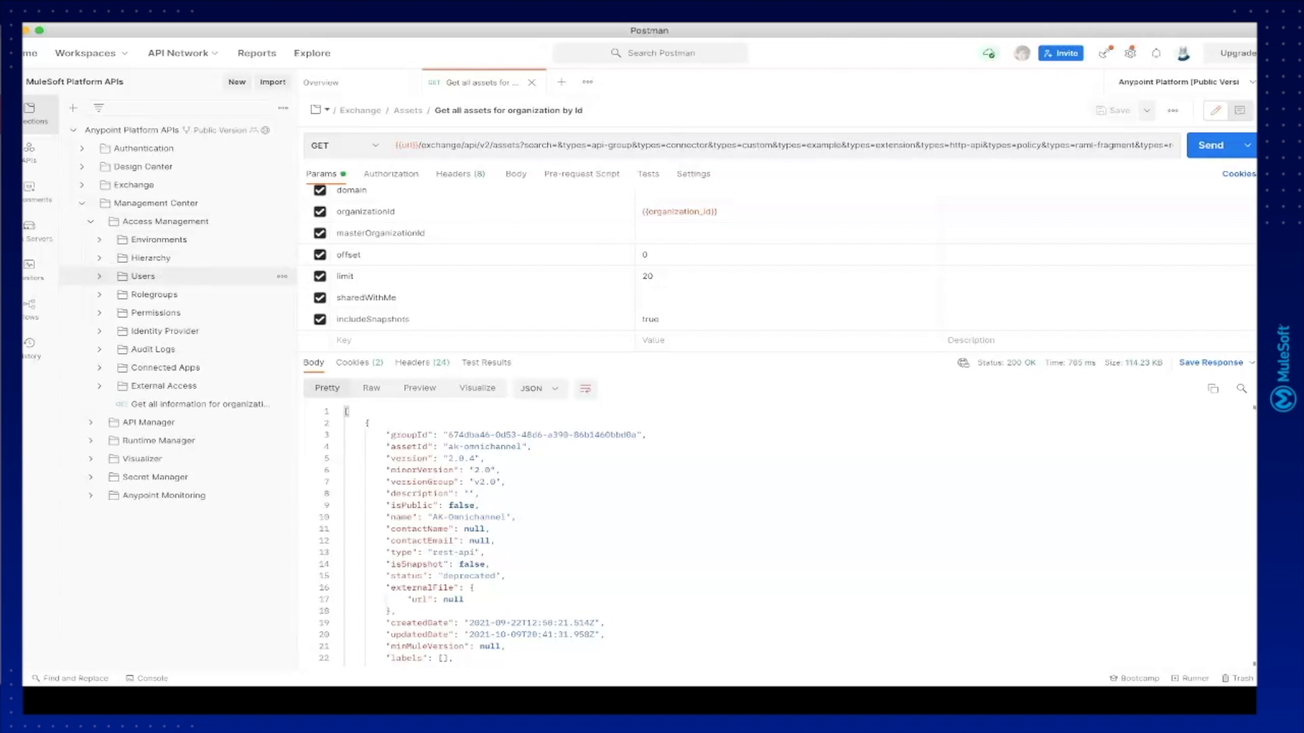
left_click(142, 276)
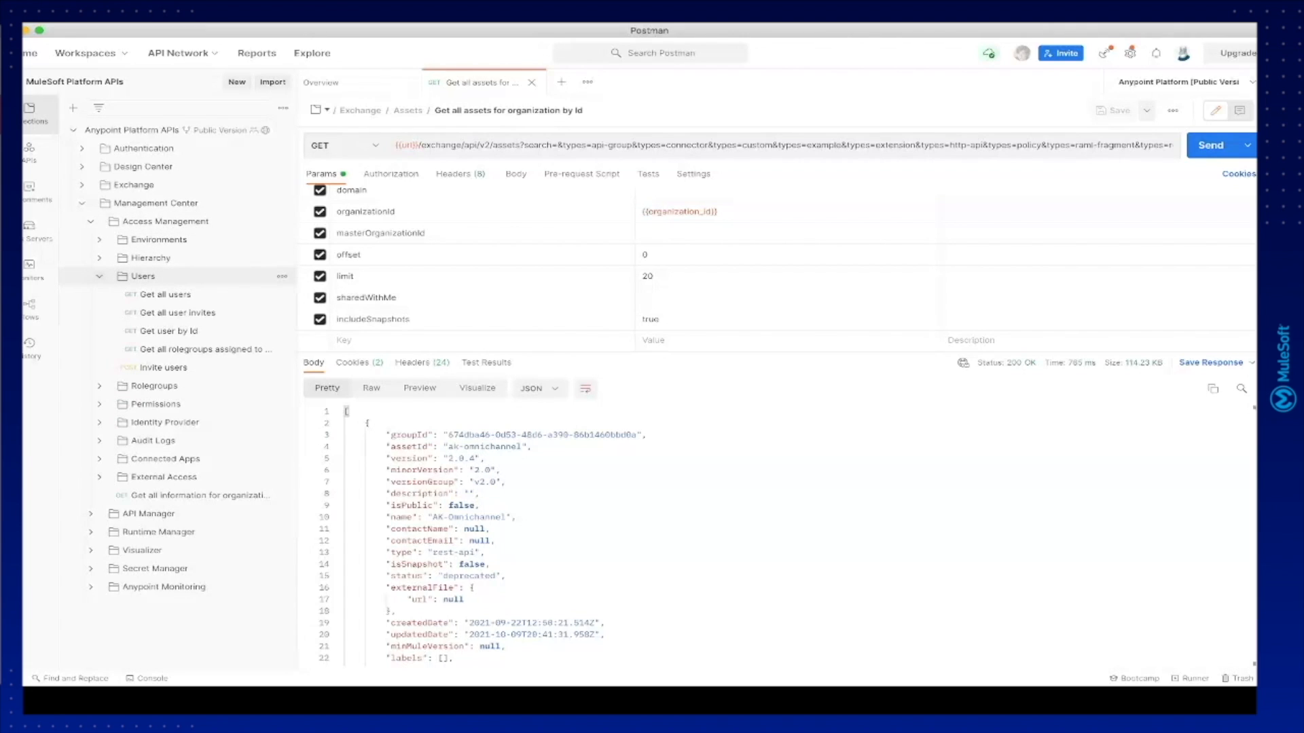
left_click(164, 293)
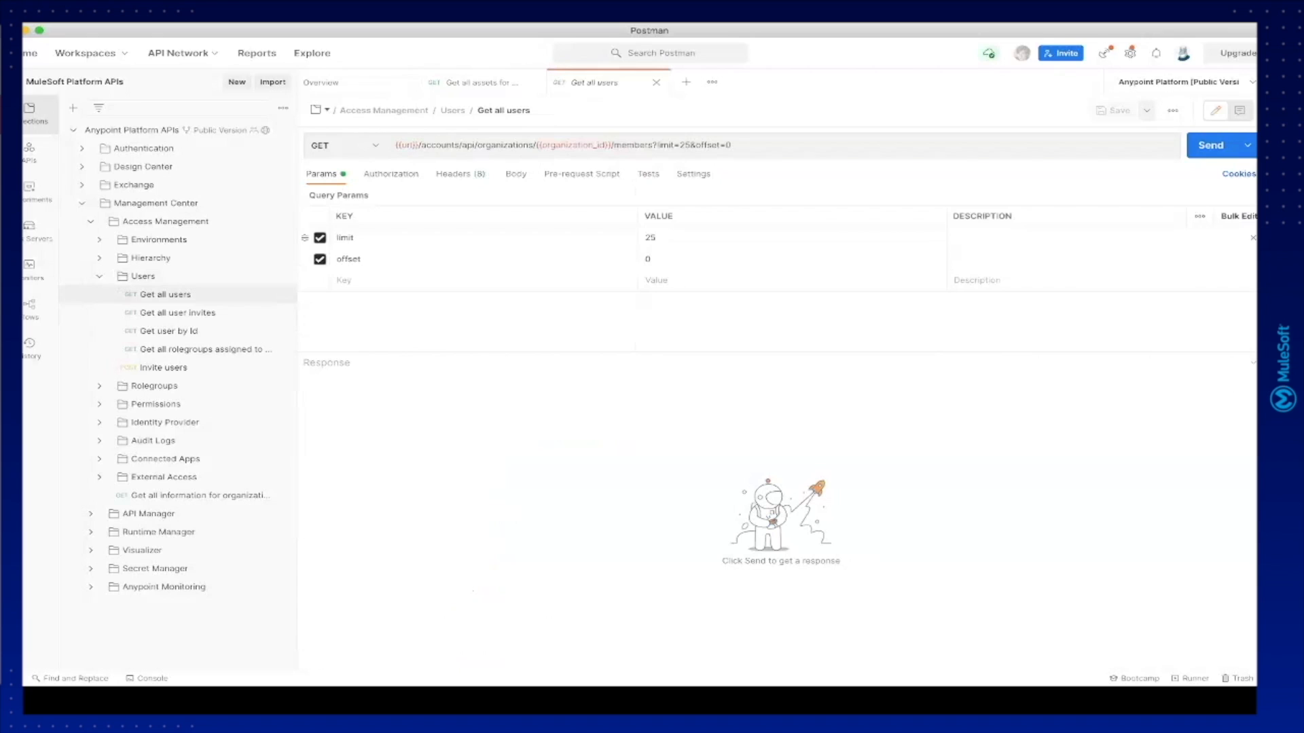
- Send Get all users, returning a single organization member, then close the request tabs
left_click(1210, 146)
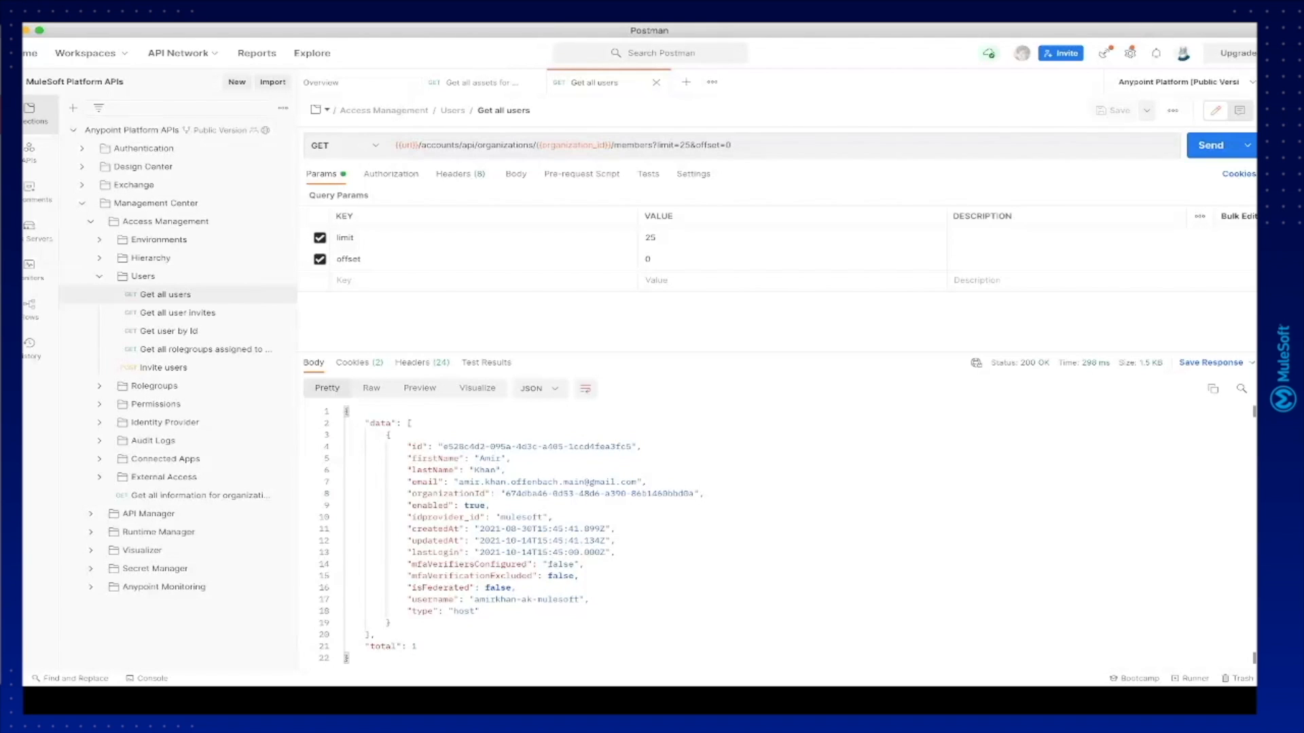
left_click(656, 81)
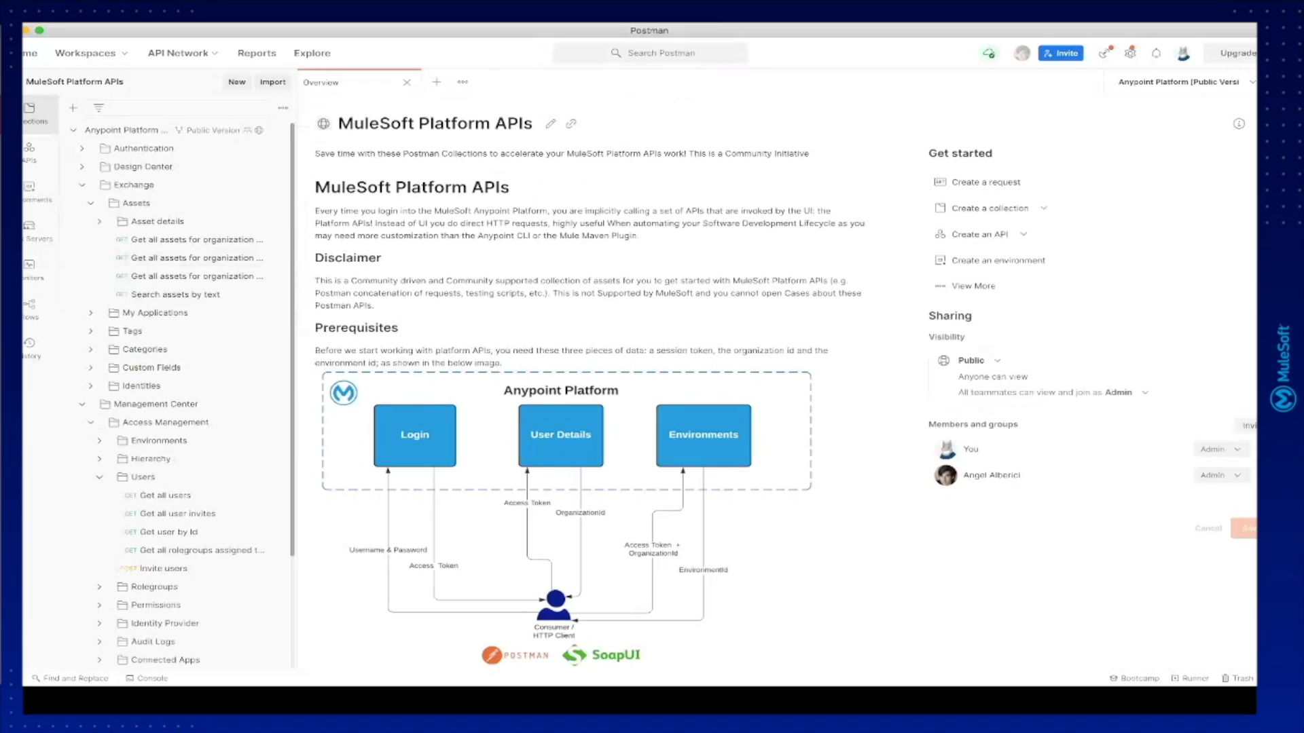
- Collapse Exchange and Access Management, expand Runtime Manager > Applications > Cloudhub and bring up Get all regions
left_click(81, 184)
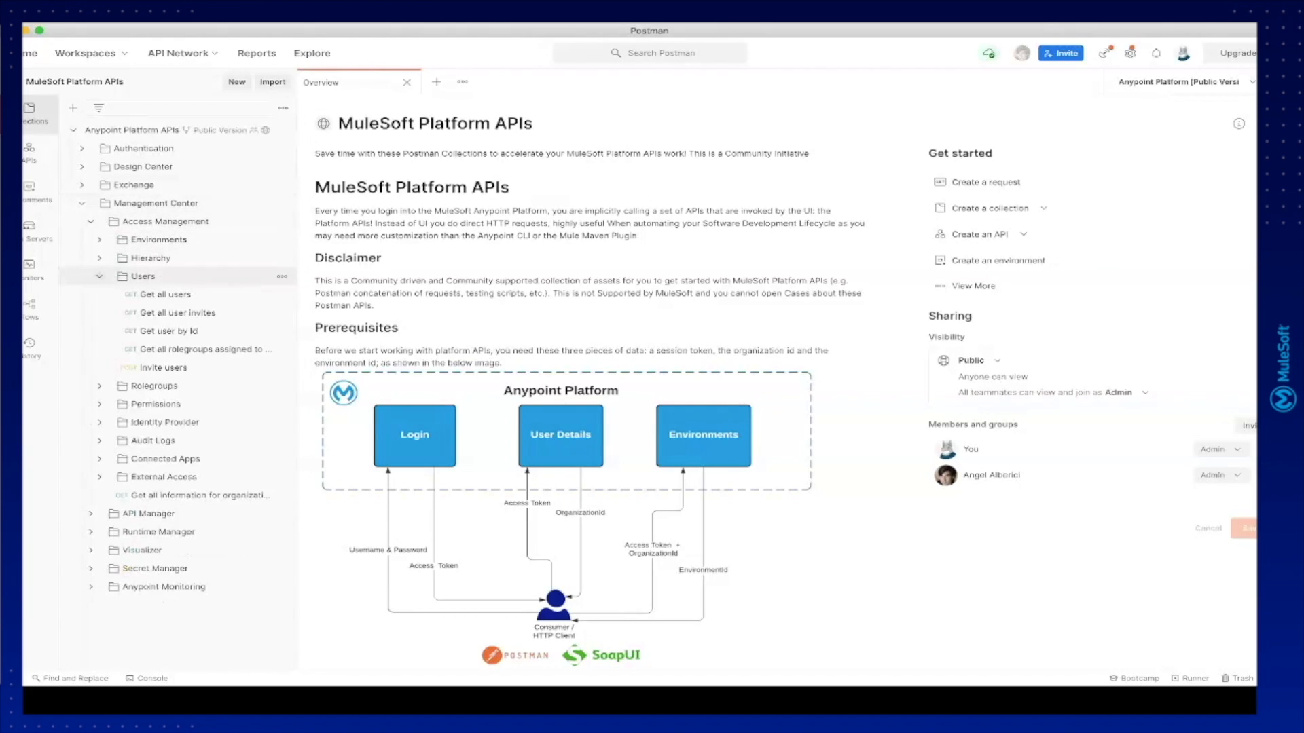
left_click(121, 275)
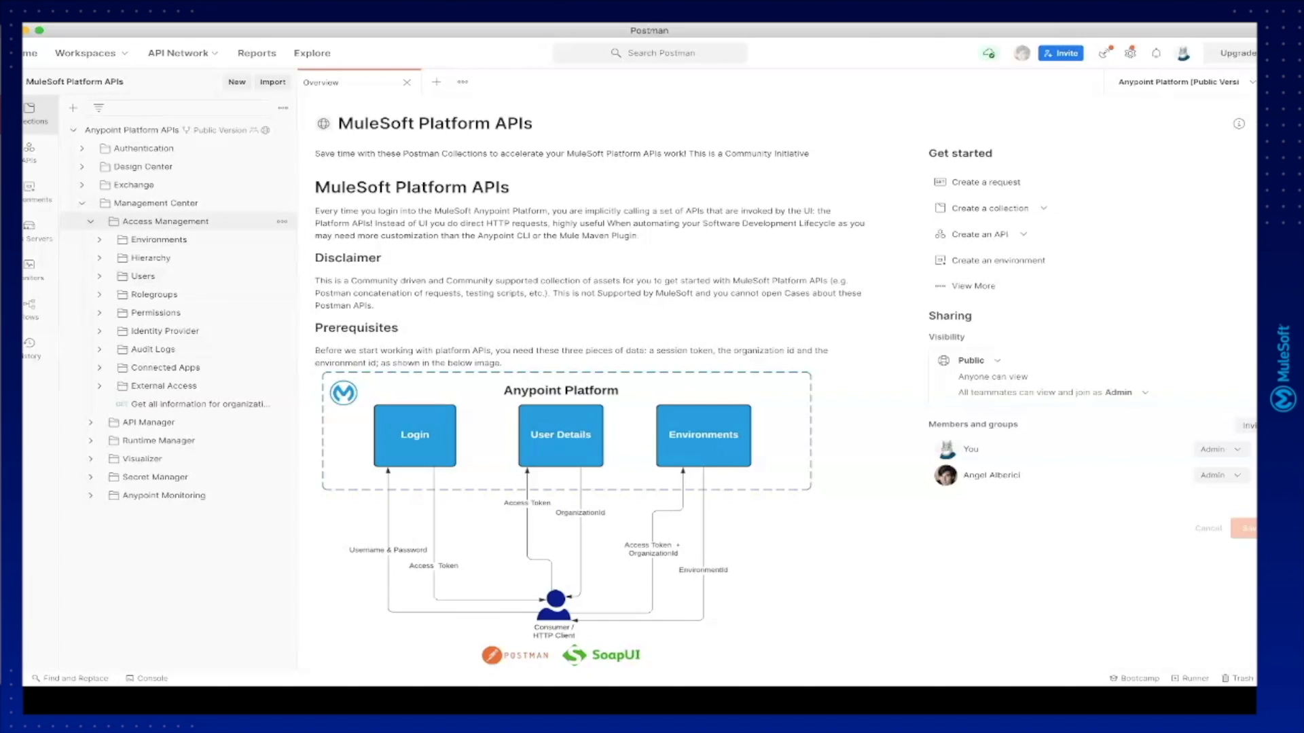
left_click(164, 220)
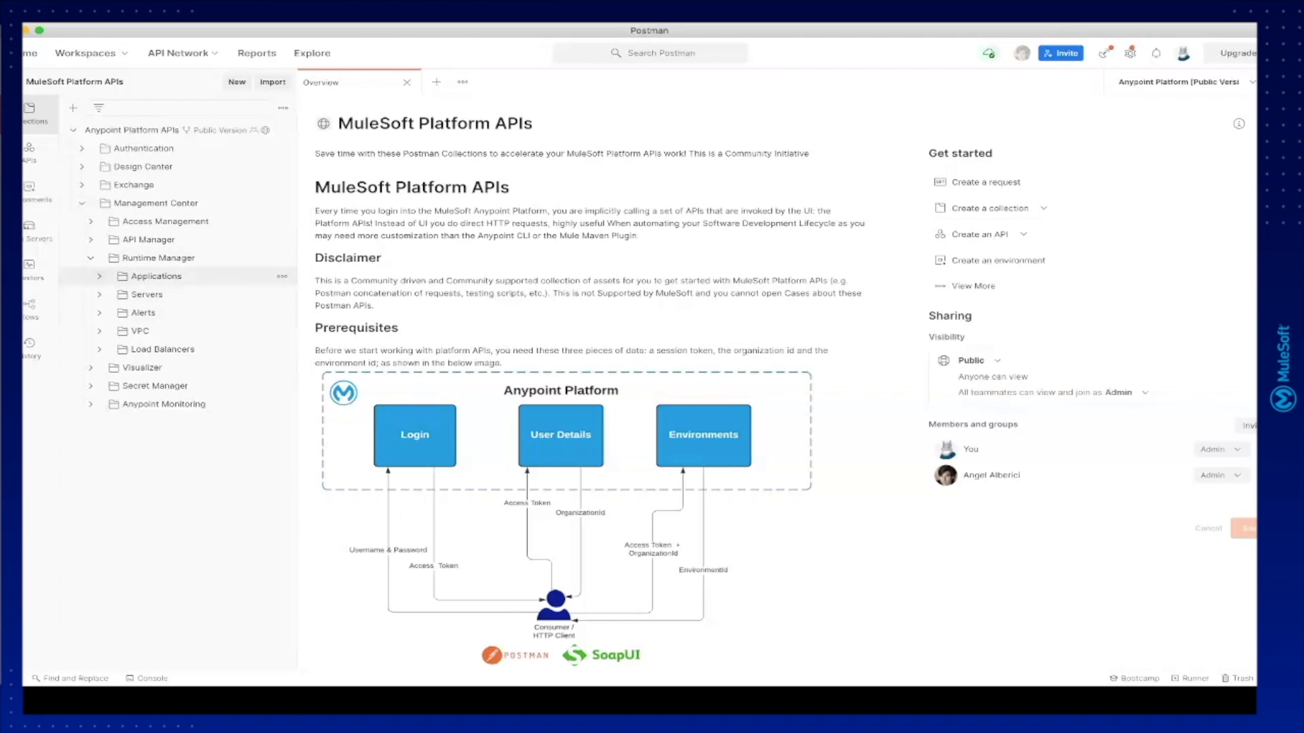
left_click(155, 276)
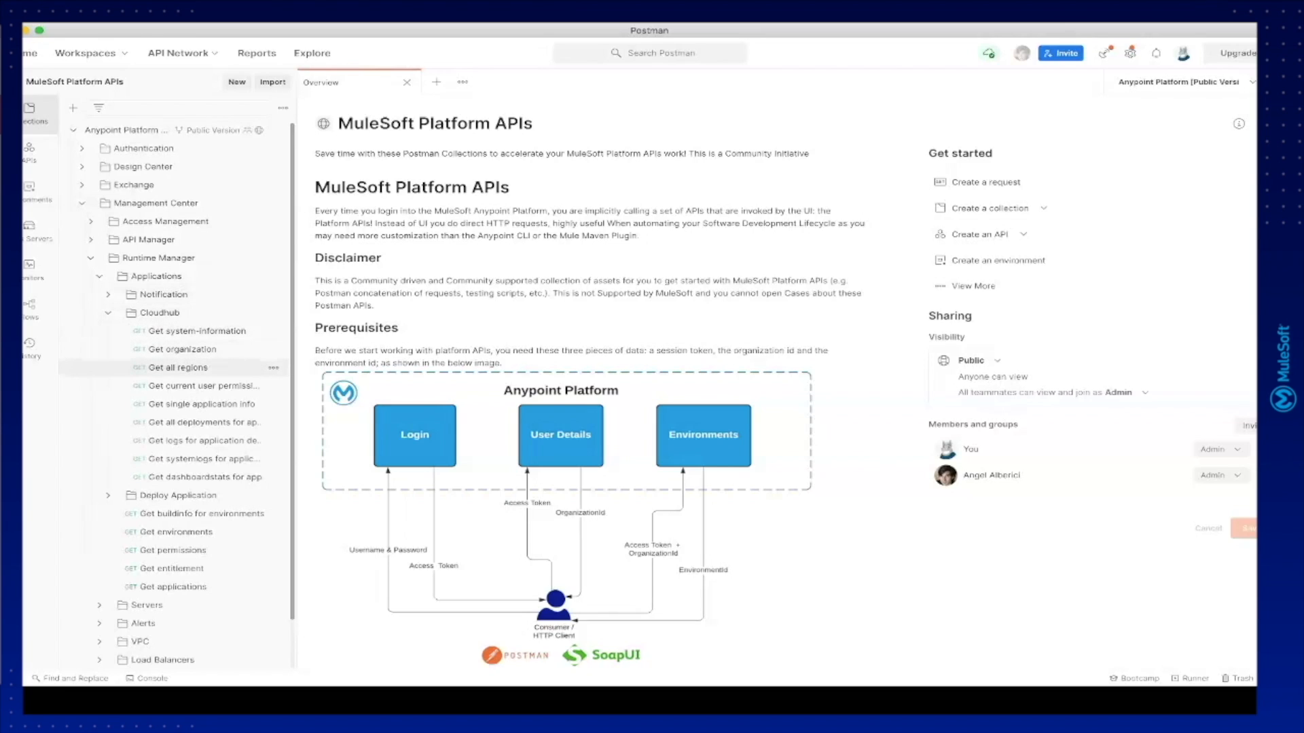
left_click(177, 368)
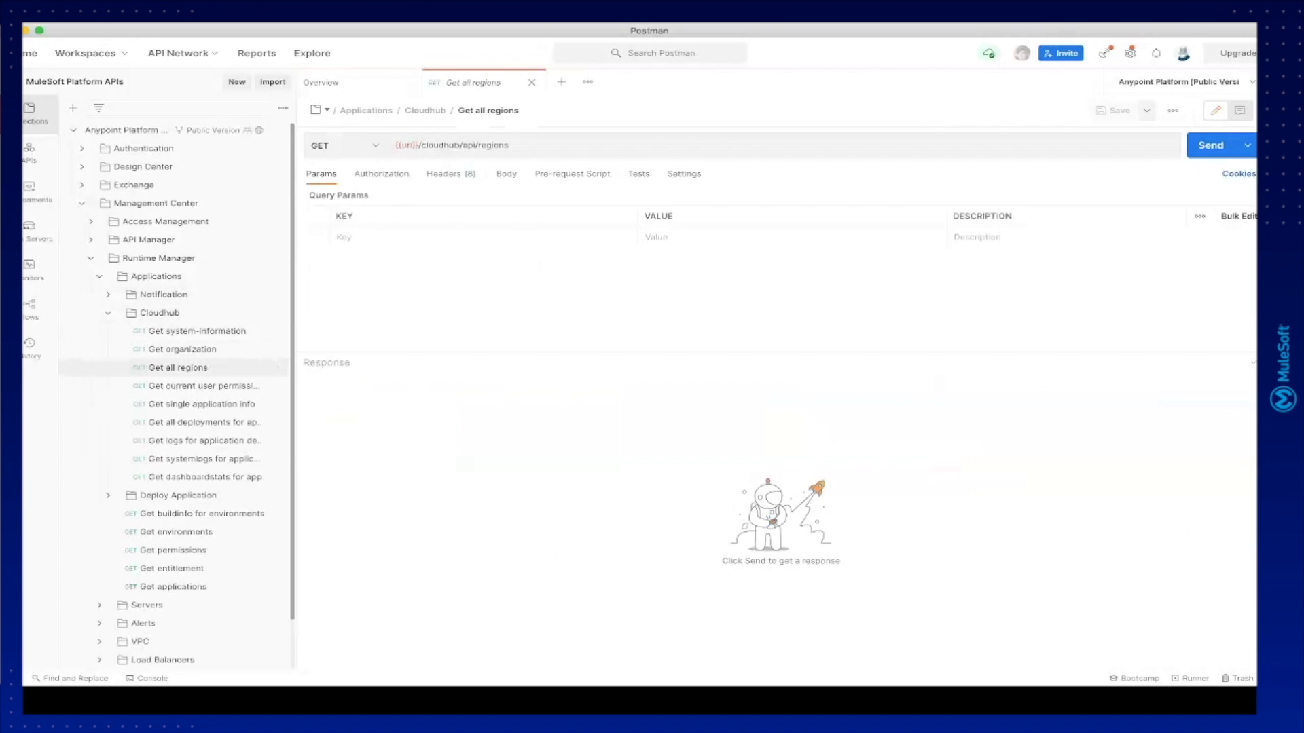
- Send Get all regions, returning CloudHub regions like US East (Ohio), then collapse Runtime Manager
left_click(1210, 145)
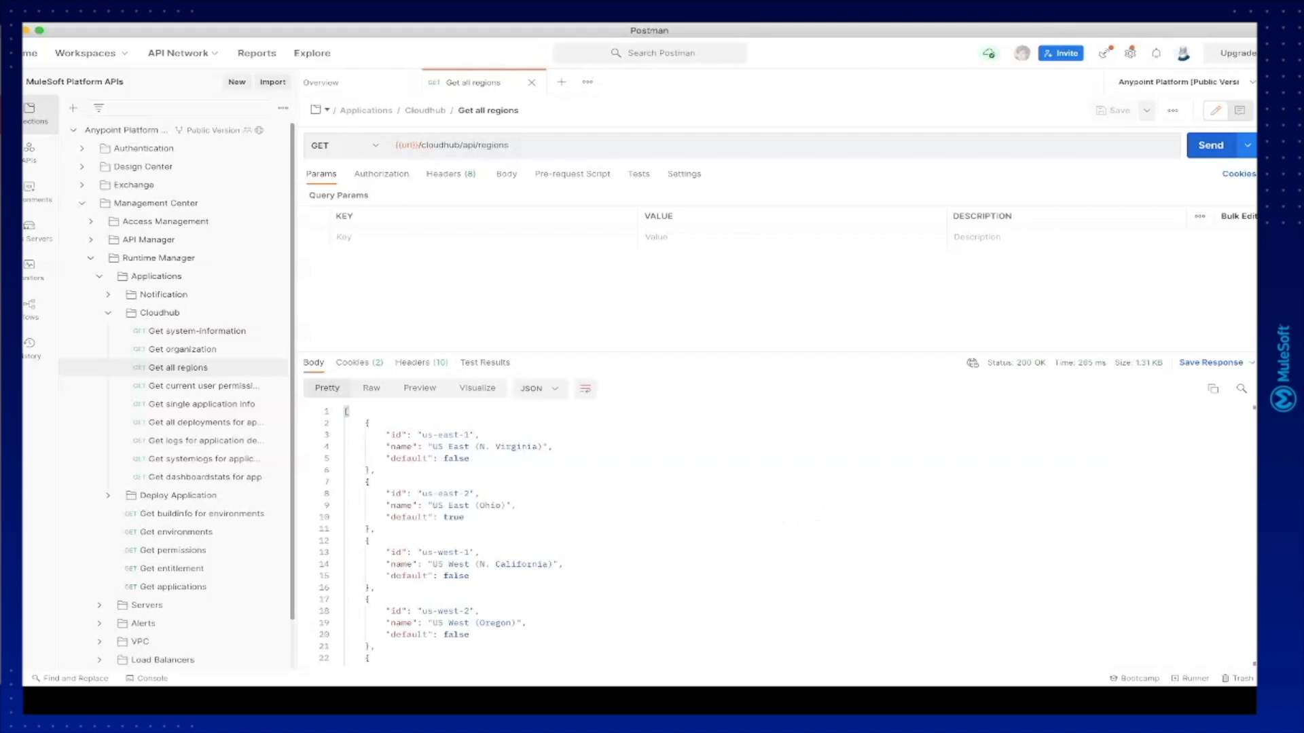
scroll("down", 3)
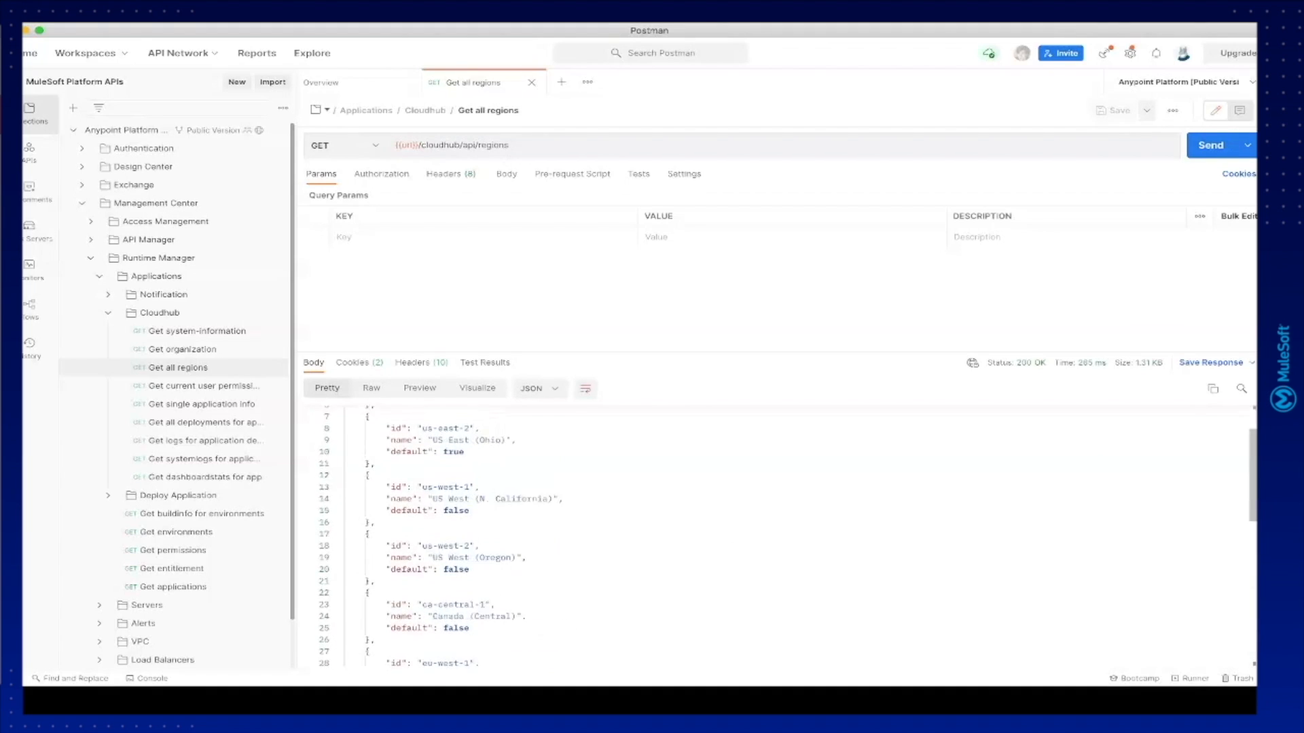
left_click(159, 312)
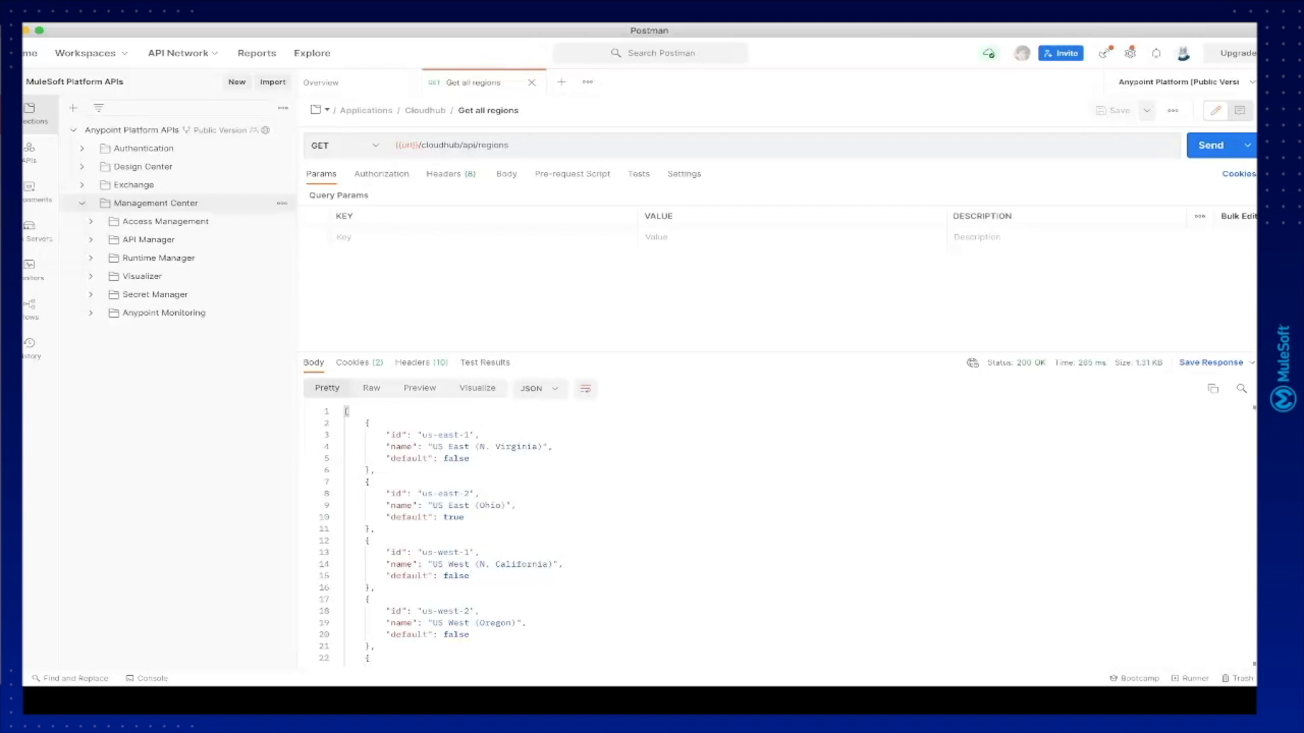
- Glance at the Workspaces list, then move to the Platform APIs Google Sheet's Credentials sheet
left_click(85, 53)
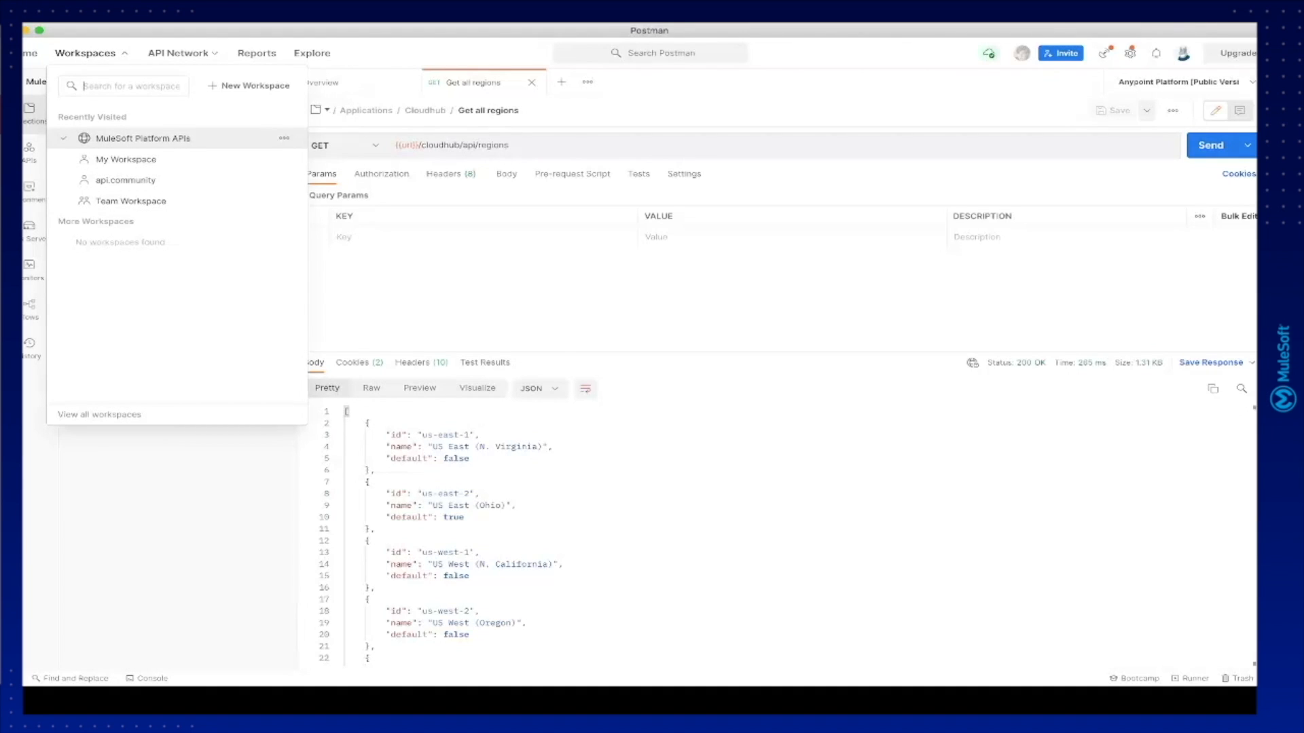
left_click(142, 138)
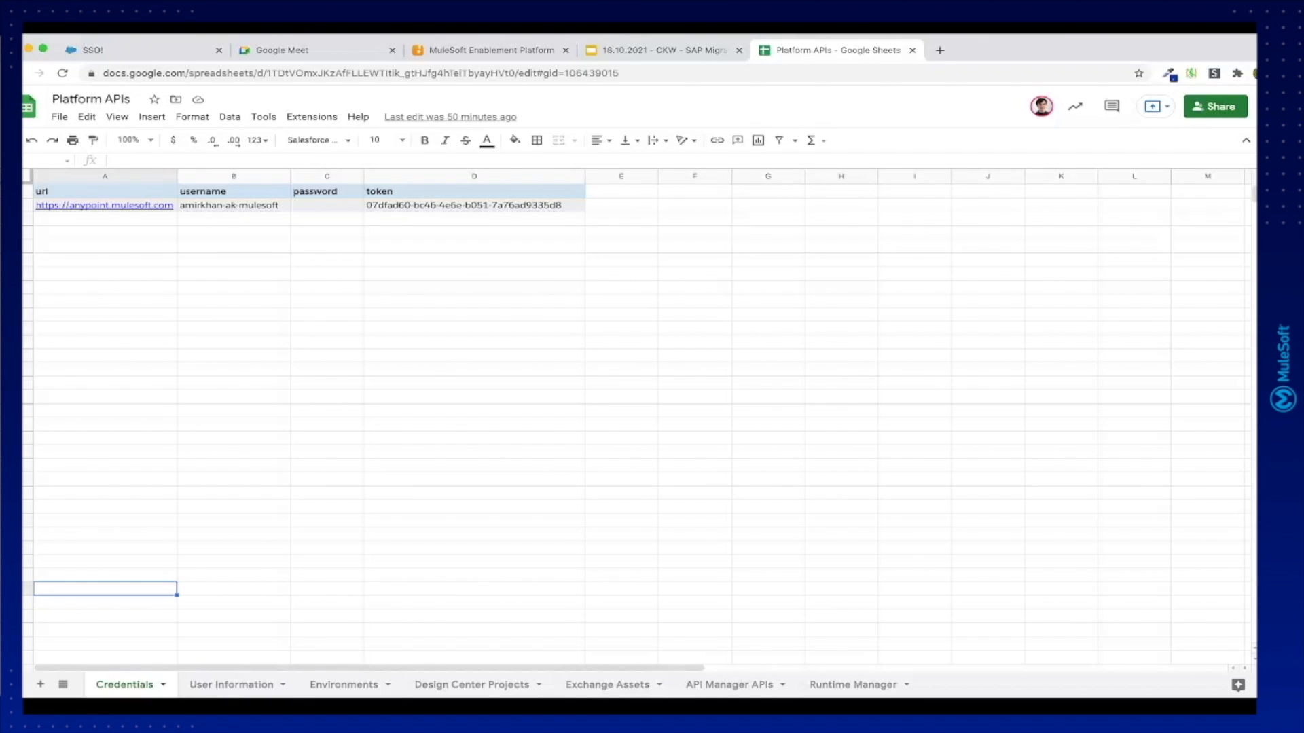
- Review the User Information, Environments and Design Center Projects sheets of the dashboard
left_click(233, 217)
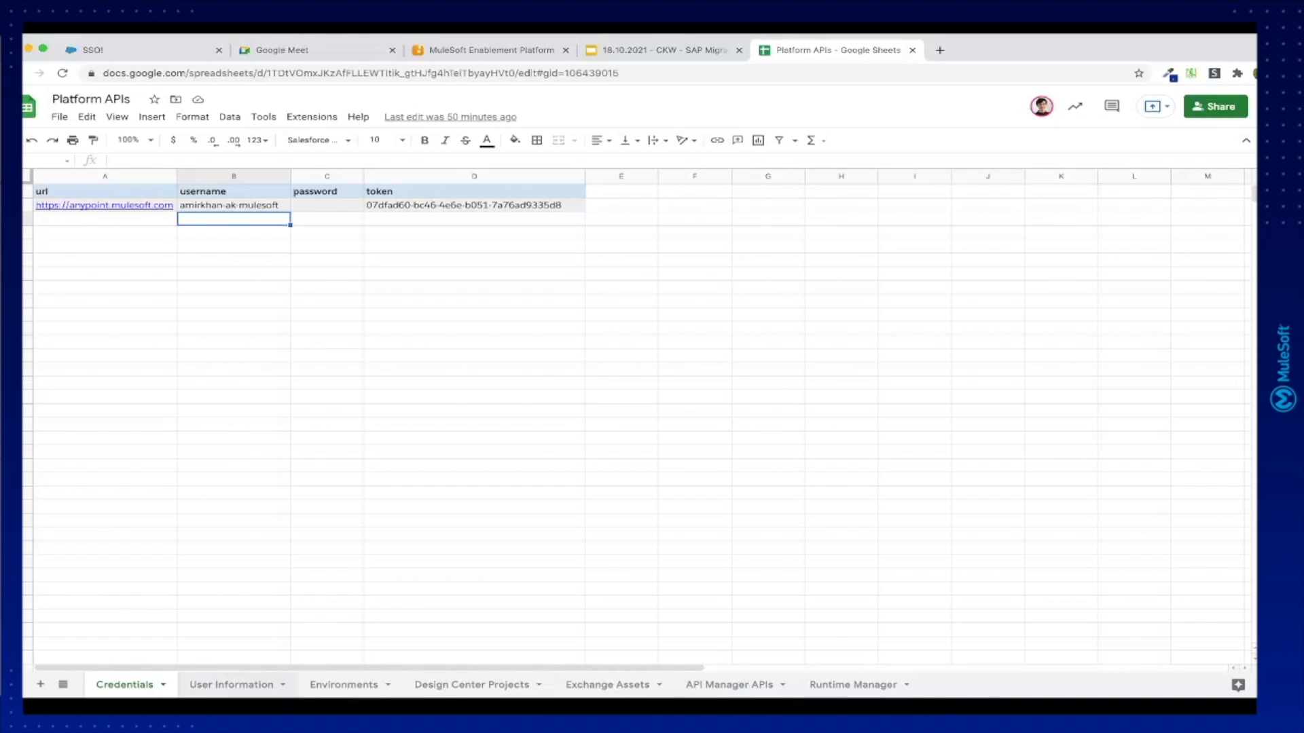
left_click(231, 685)
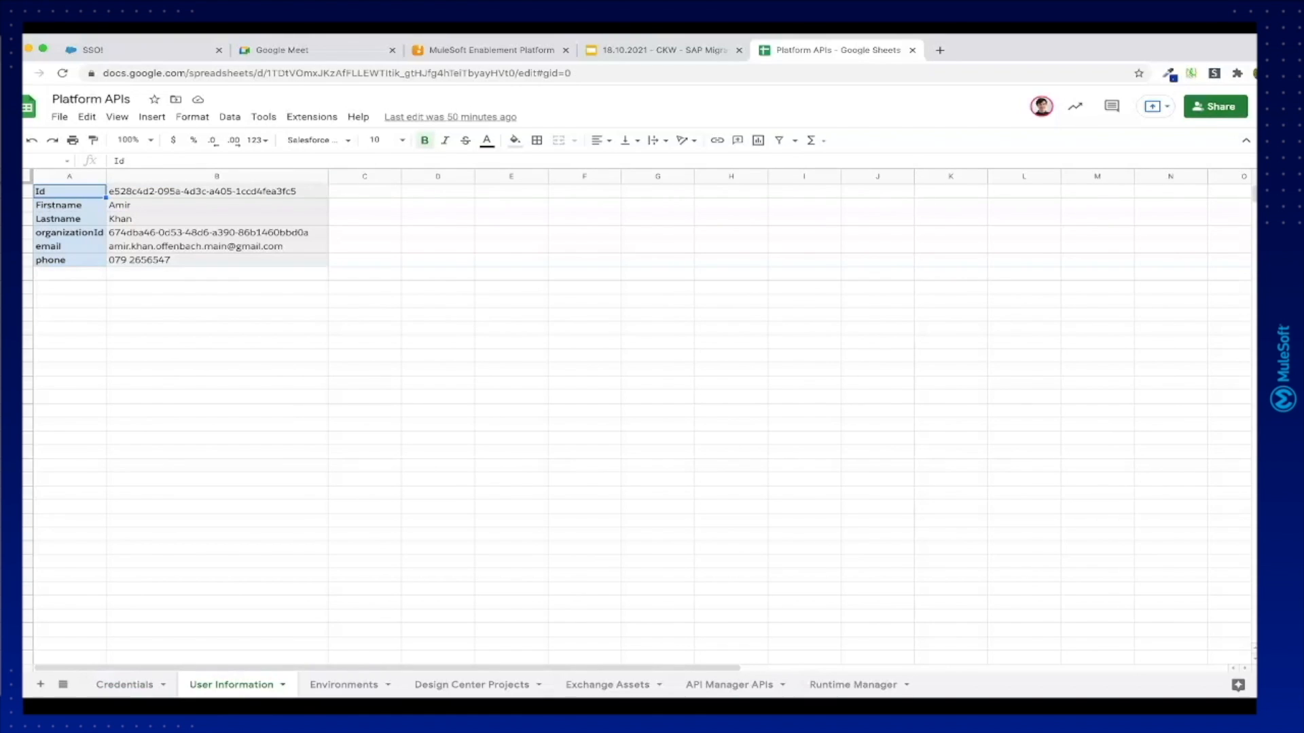
left_click(342, 685)
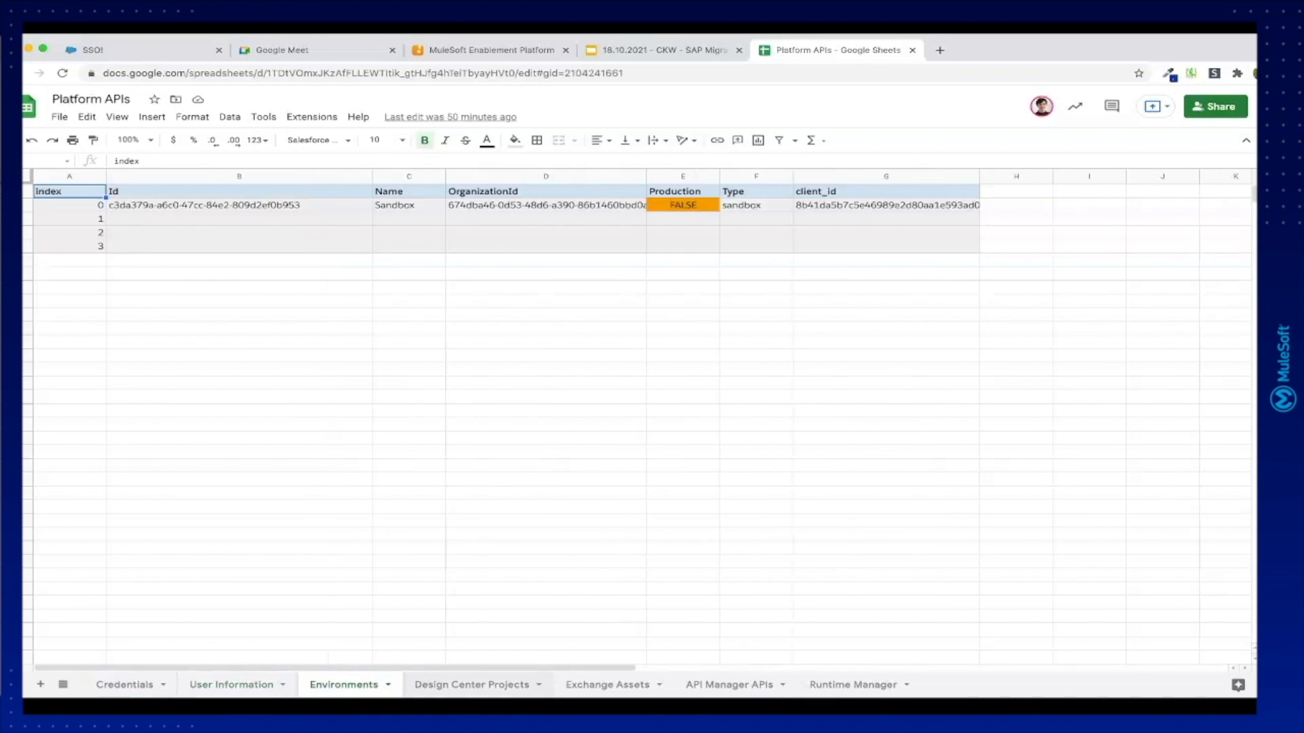
left_click(471, 685)
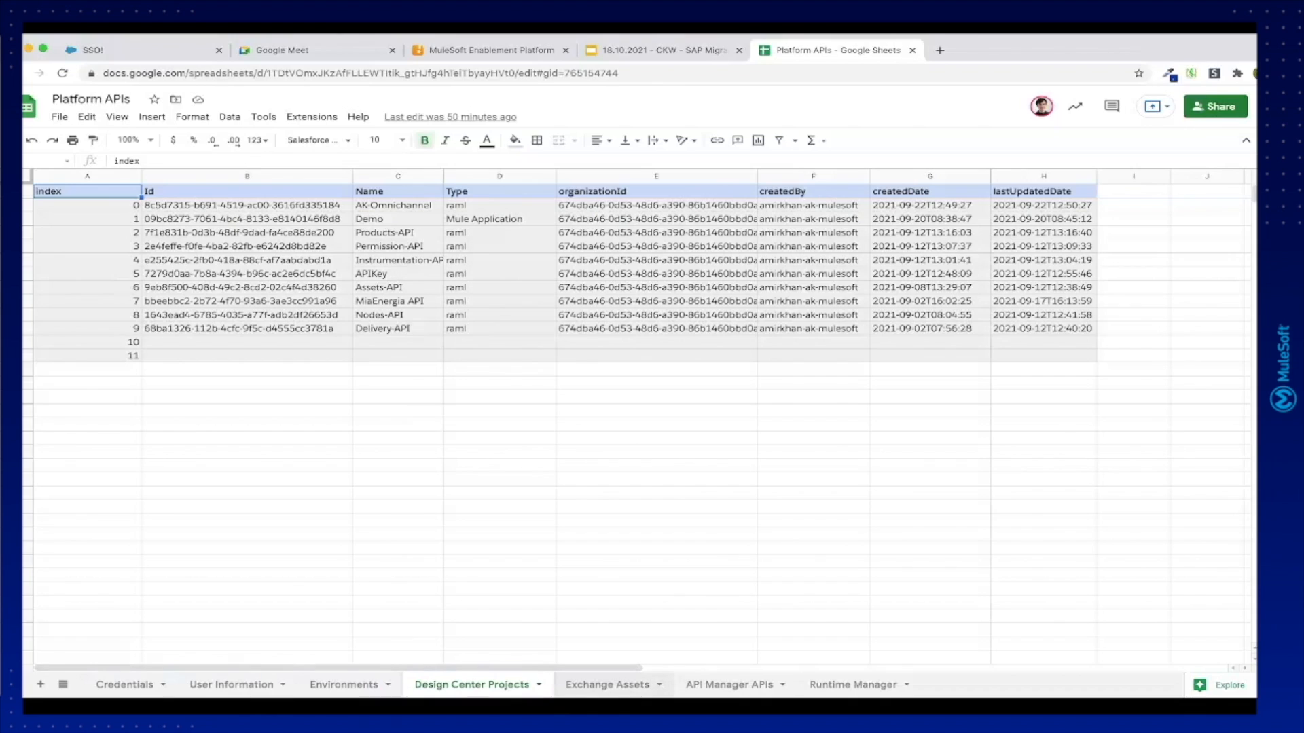
- Review the Exchange Assets, API Manager APIs and Runtime Manager sheets listing five CloudHub applications
left_click(607, 685)
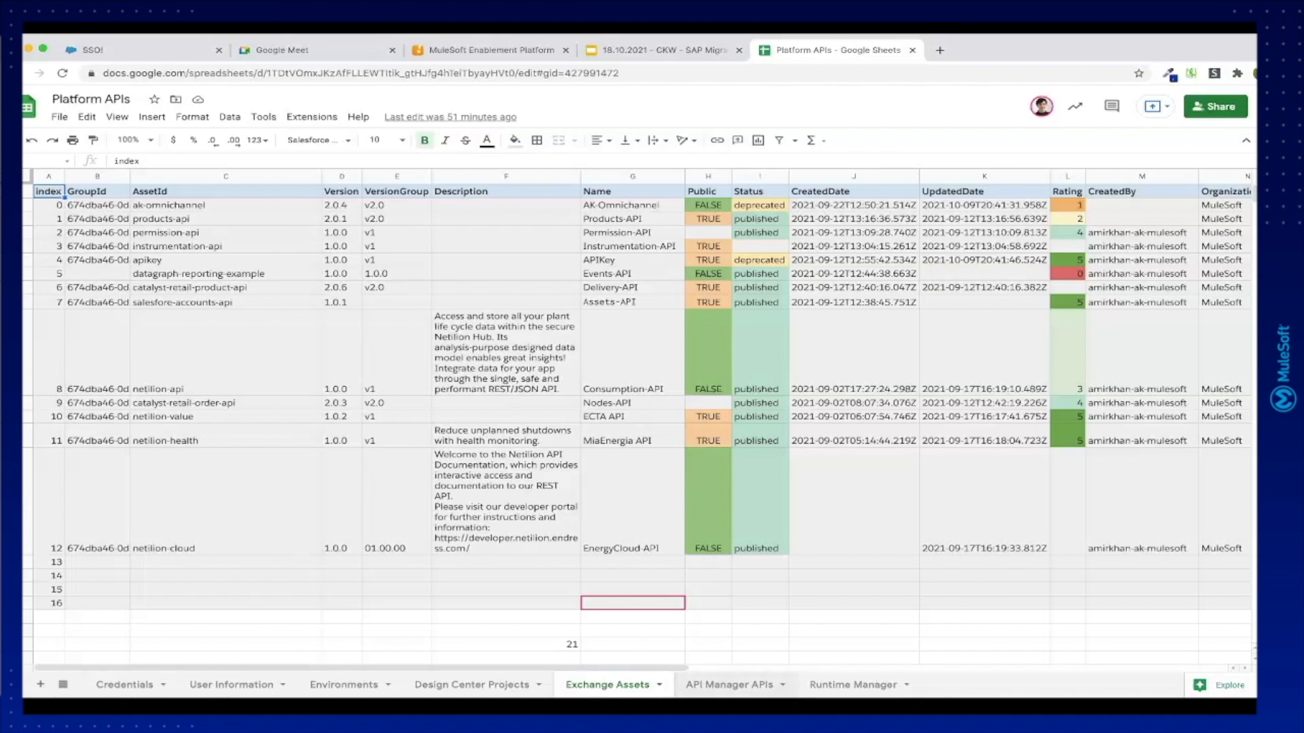
left_click(728, 685)
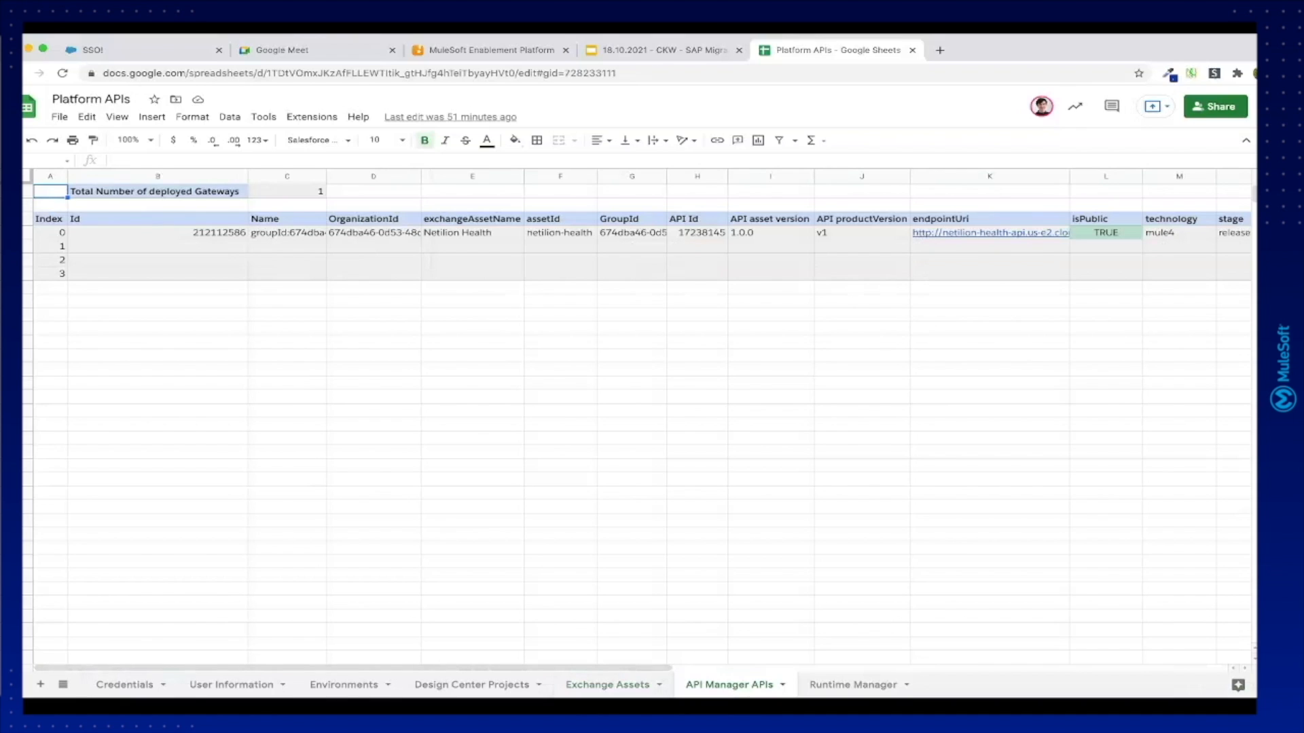
left_click(851, 685)
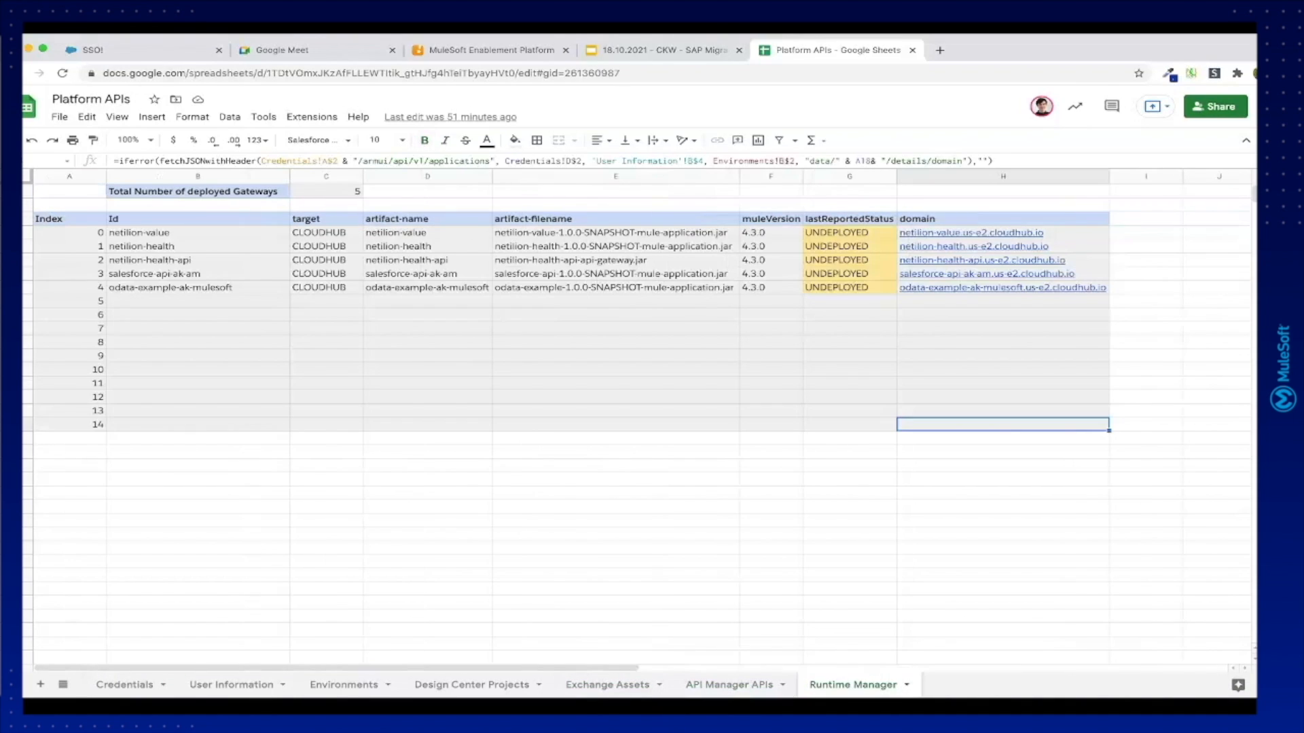